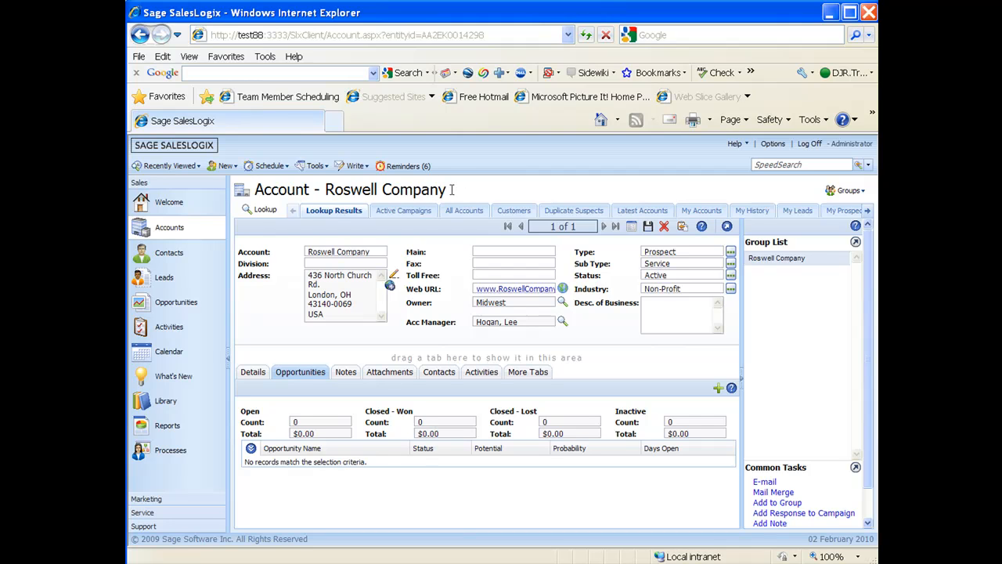
Start a new Opportunity for Roswell Company, prefilled as Roswell Company-Phase-1 with manager Hogan, Lee.
double_click(384, 189)
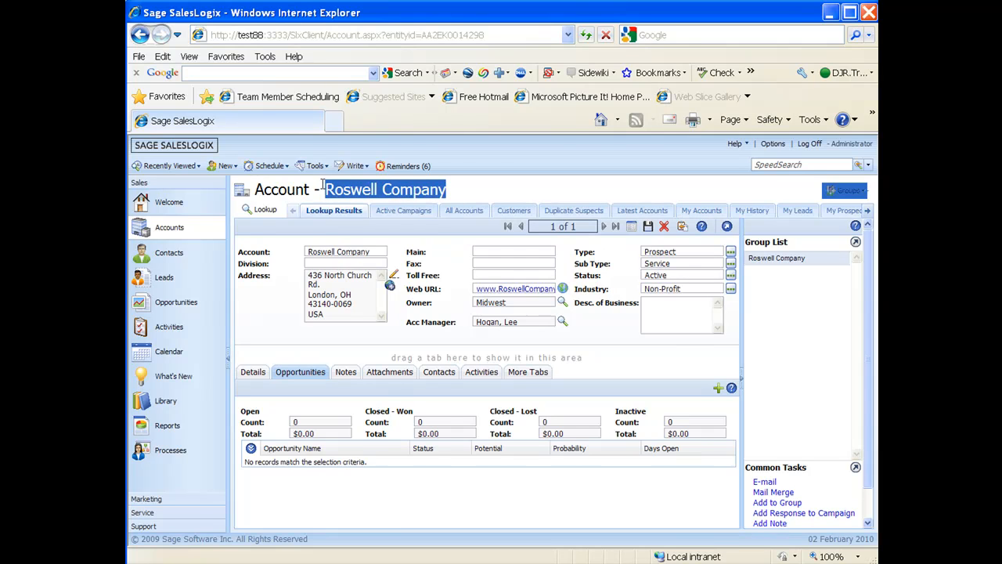
mouse_move(470, 423)
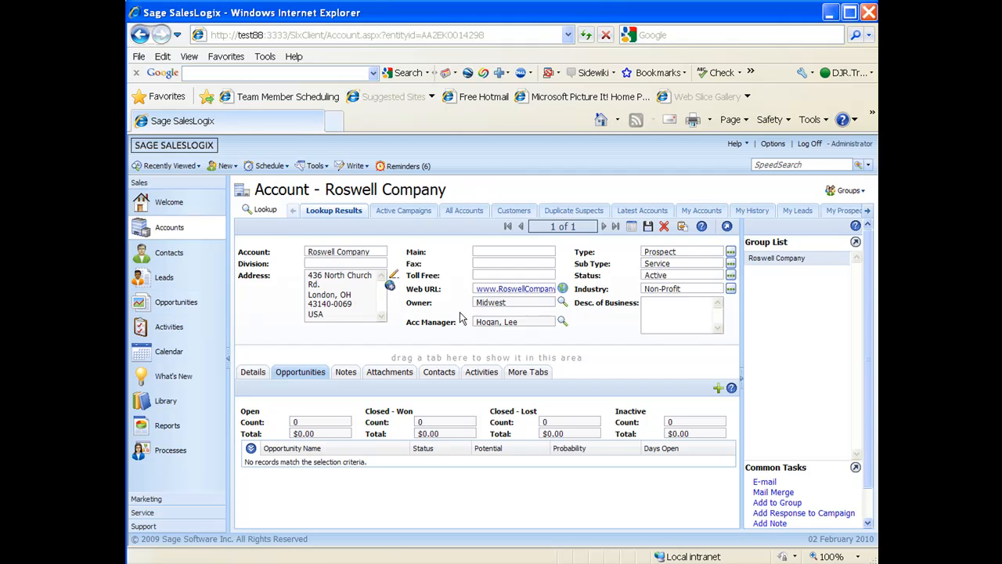
click(222, 166)
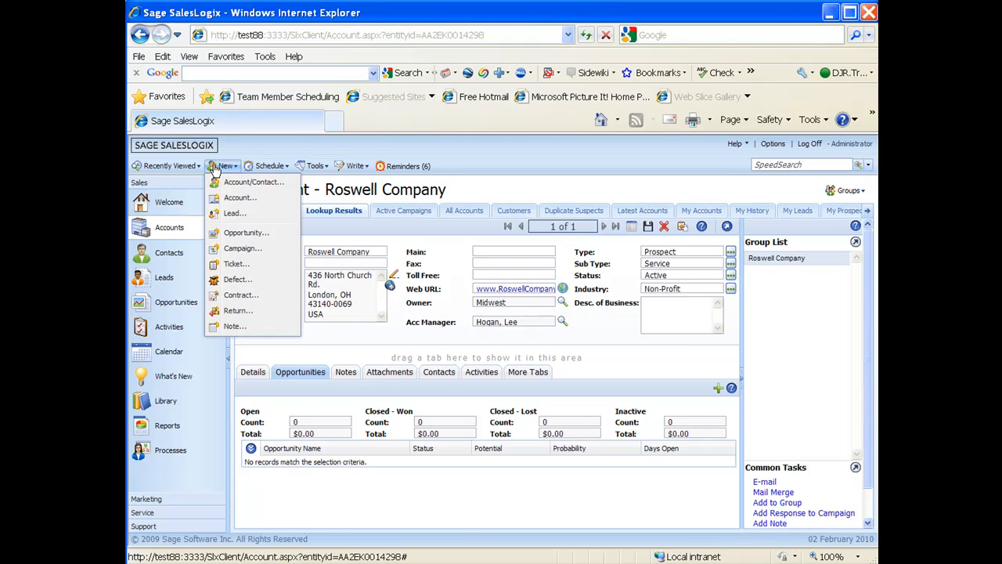
mouse_move(248, 238)
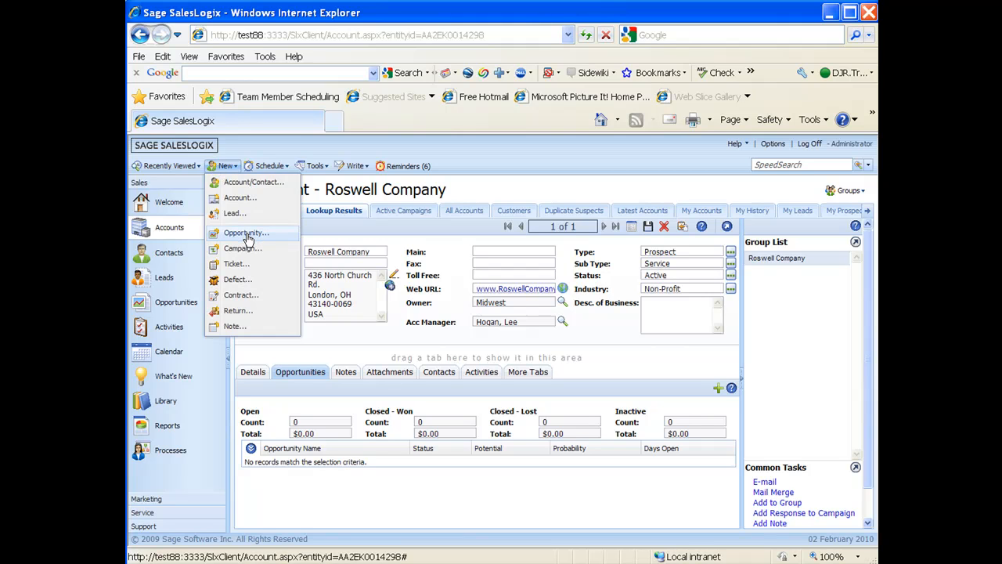
click(248, 231)
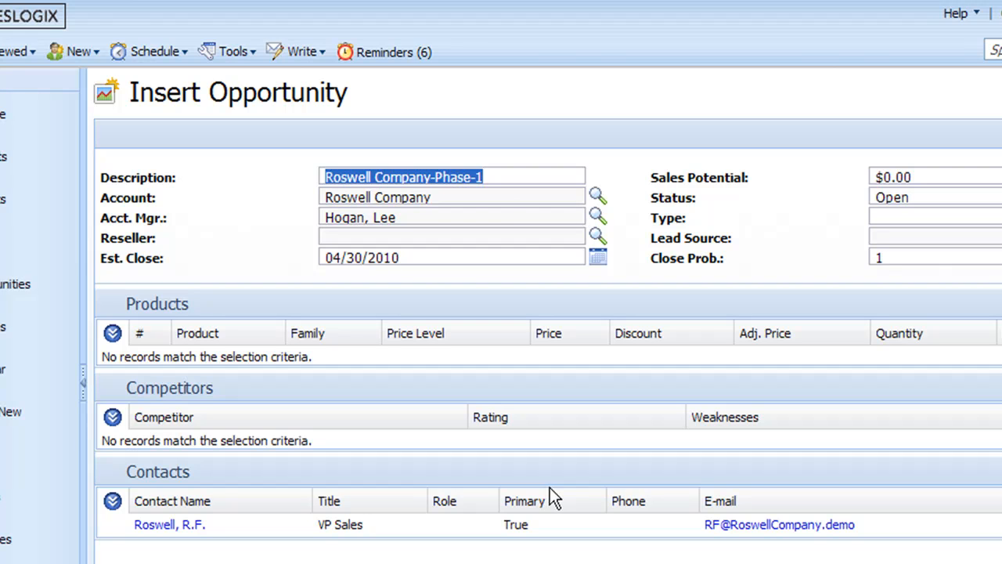
mouse_move(416, 191)
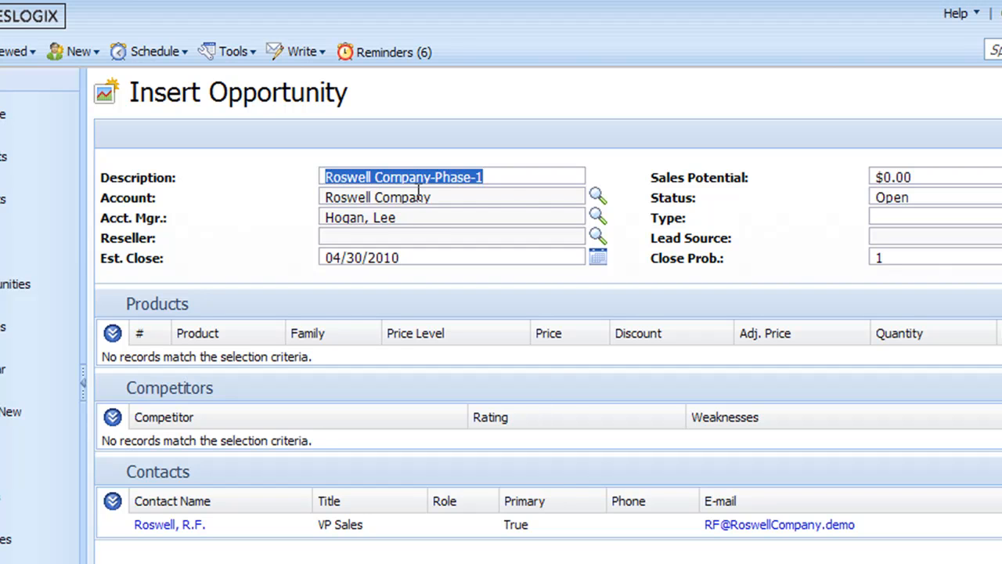
click(453, 216)
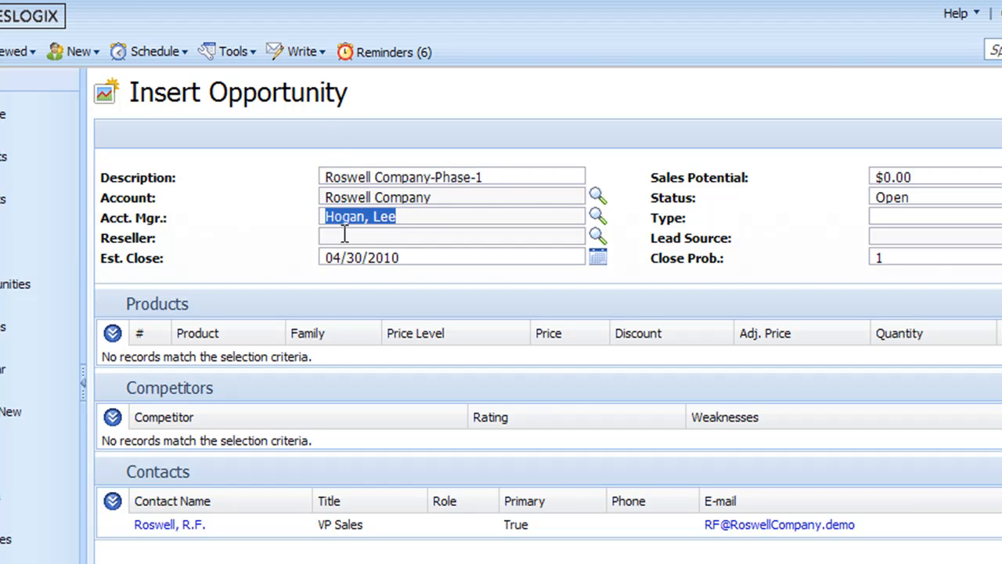
mouse_move(363, 222)
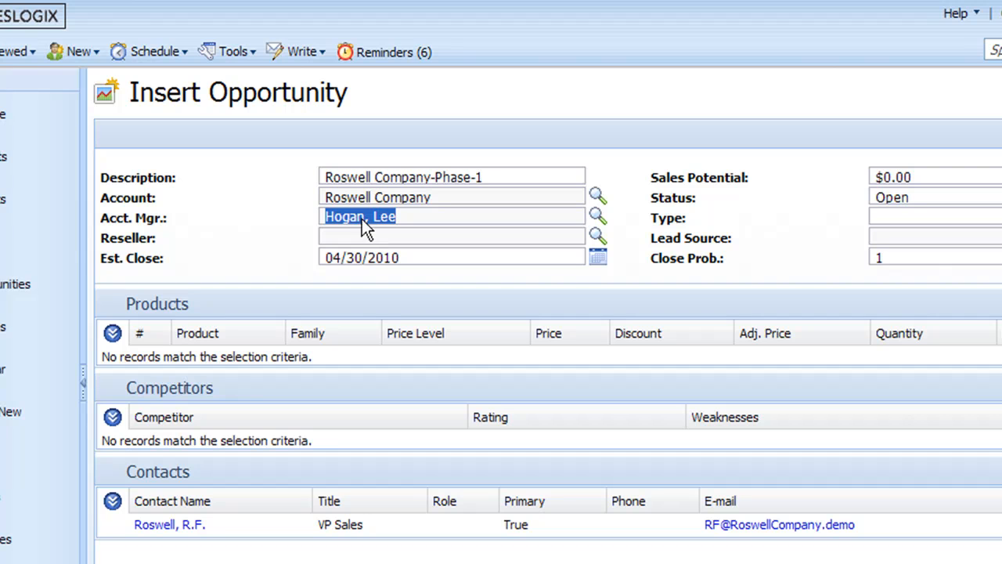
mouse_move(367, 257)
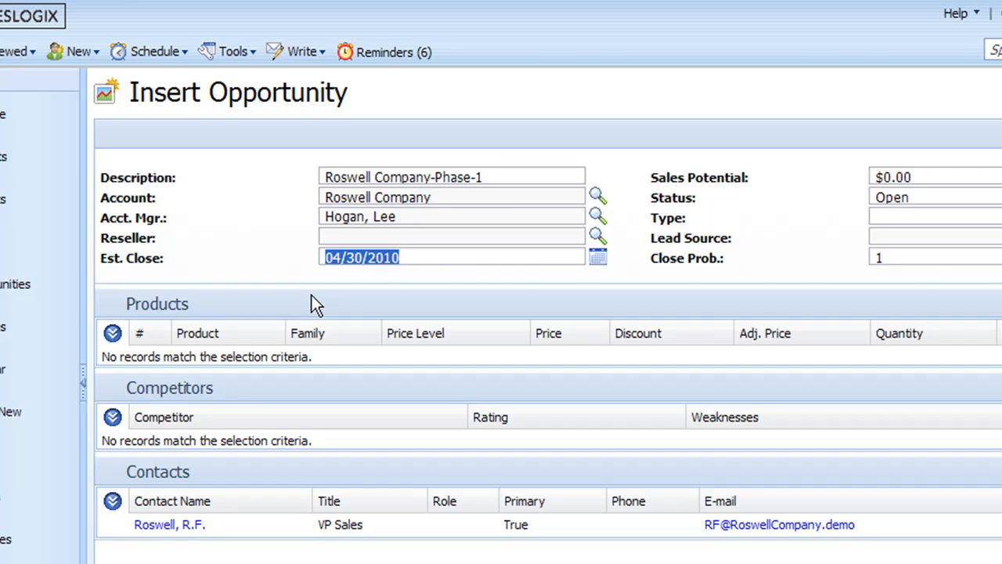
mouse_move(598, 256)
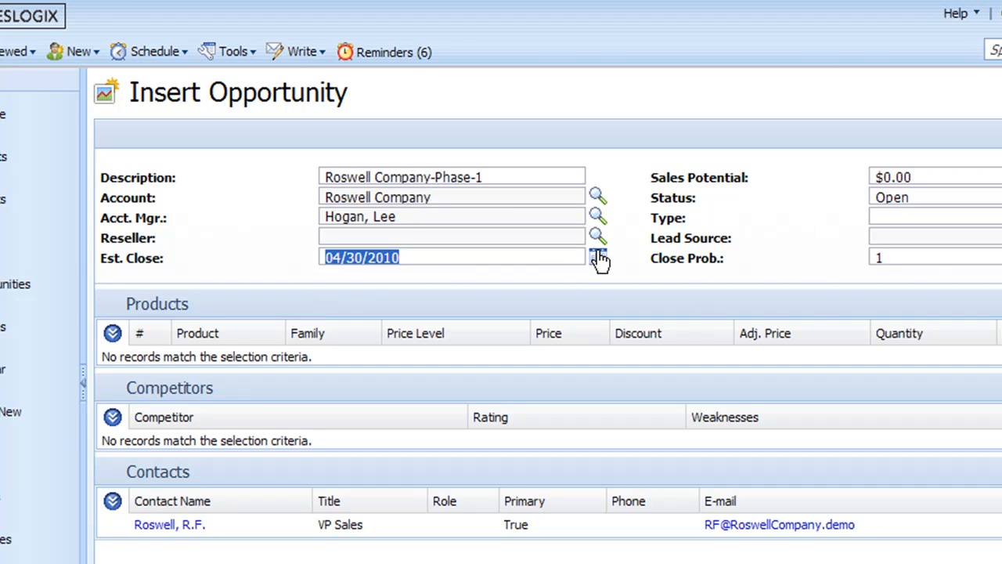
mouse_move(598, 257)
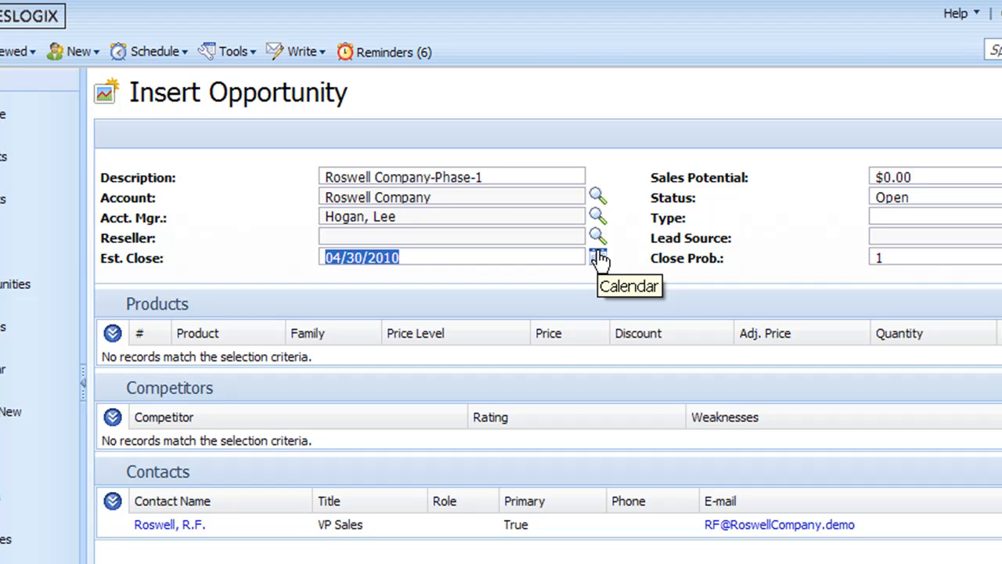
mouse_move(654, 254)
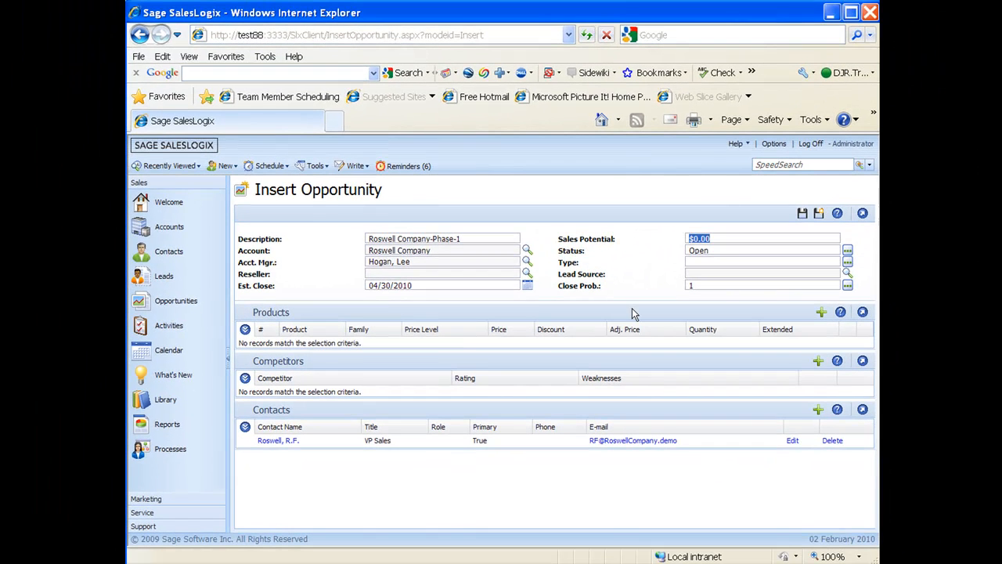
mouse_move(633, 313)
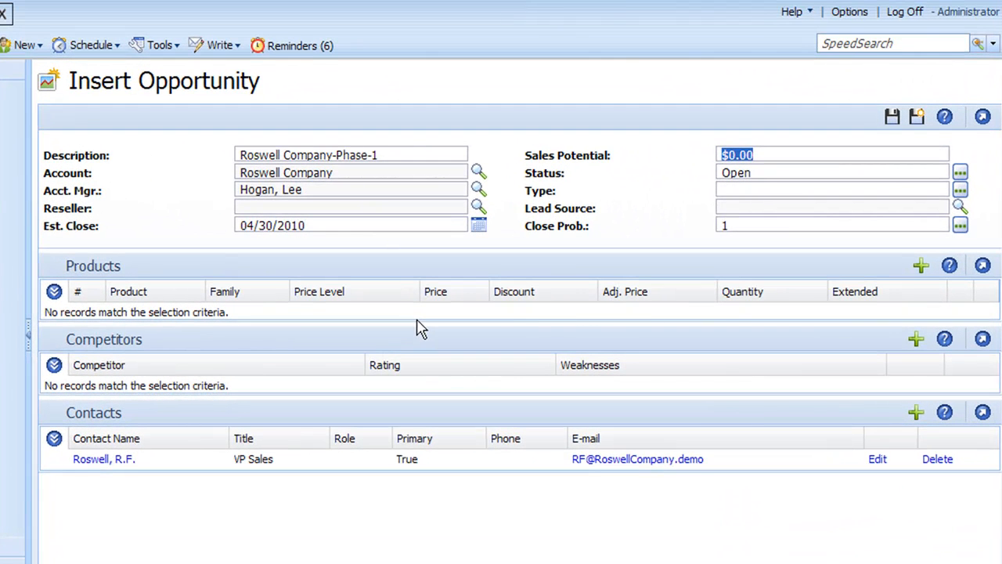
mouse_move(638, 459)
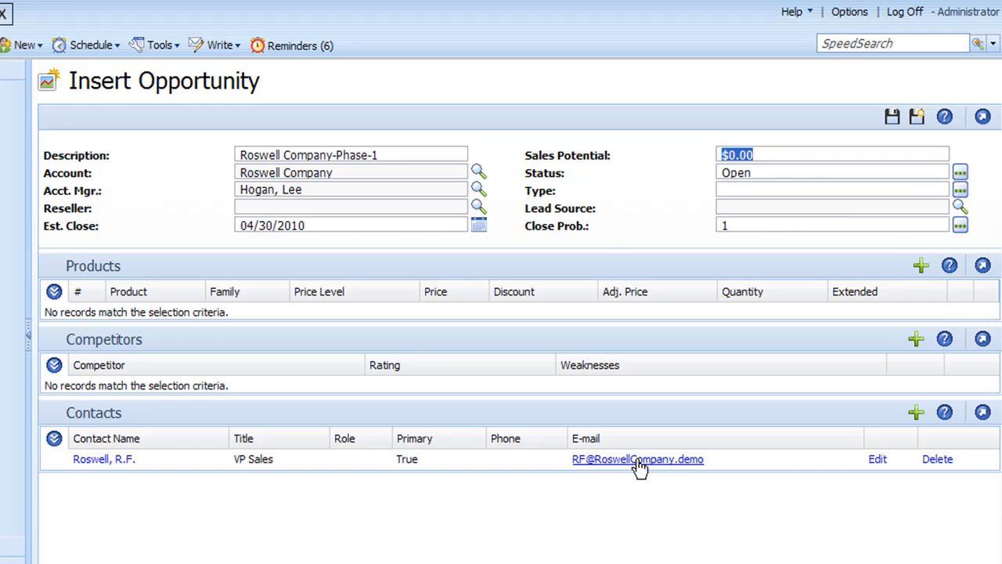
Set the opportunity Type to New from the type picklist, status remaining Open.
click(751, 173)
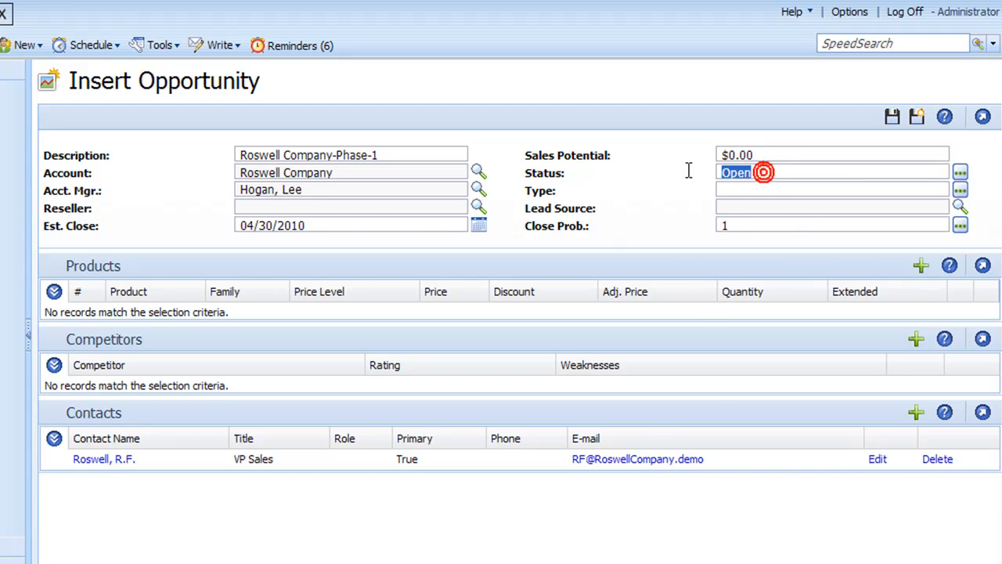
mouse_move(702, 313)
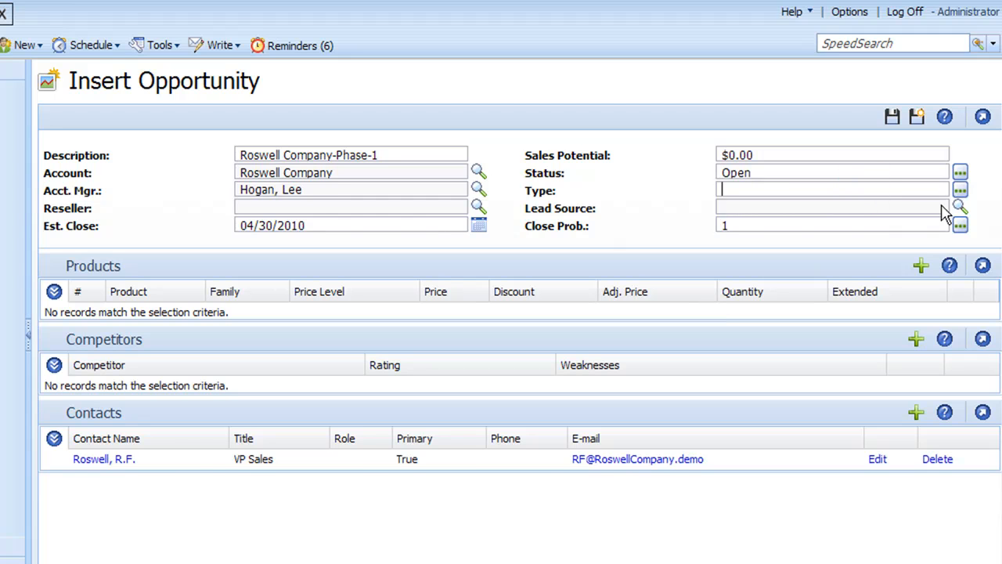
click(960, 189)
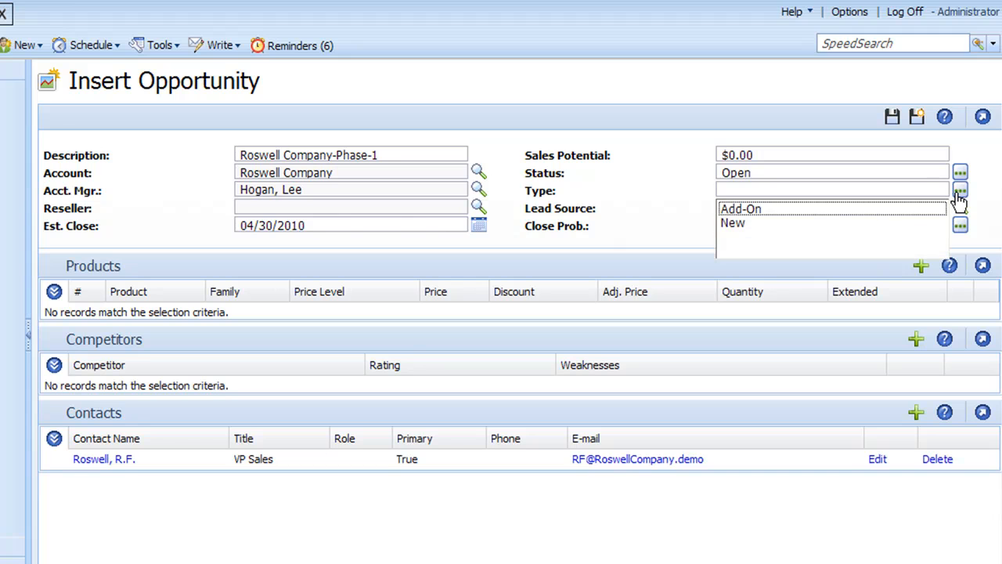
mouse_move(799, 238)
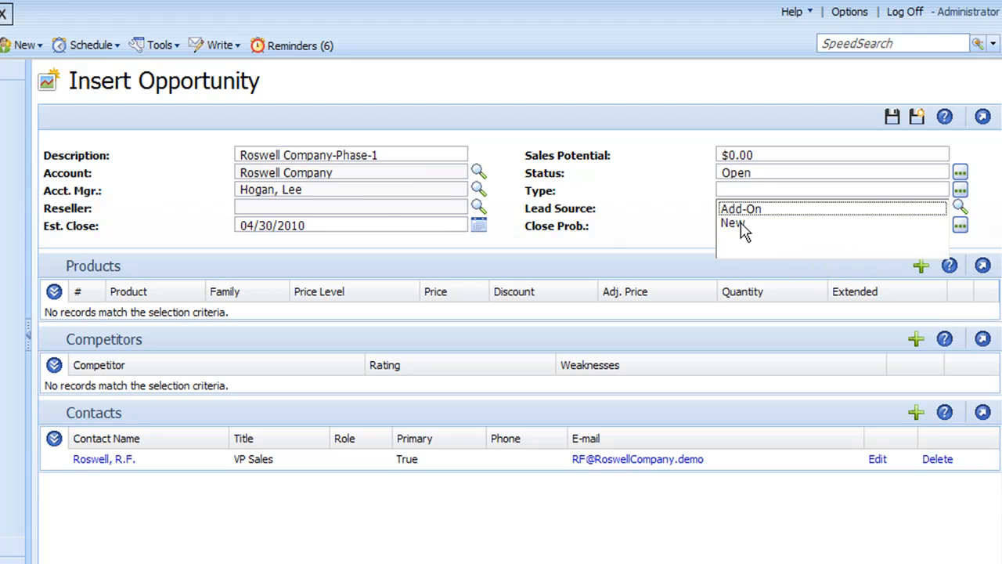
mouse_move(733, 223)
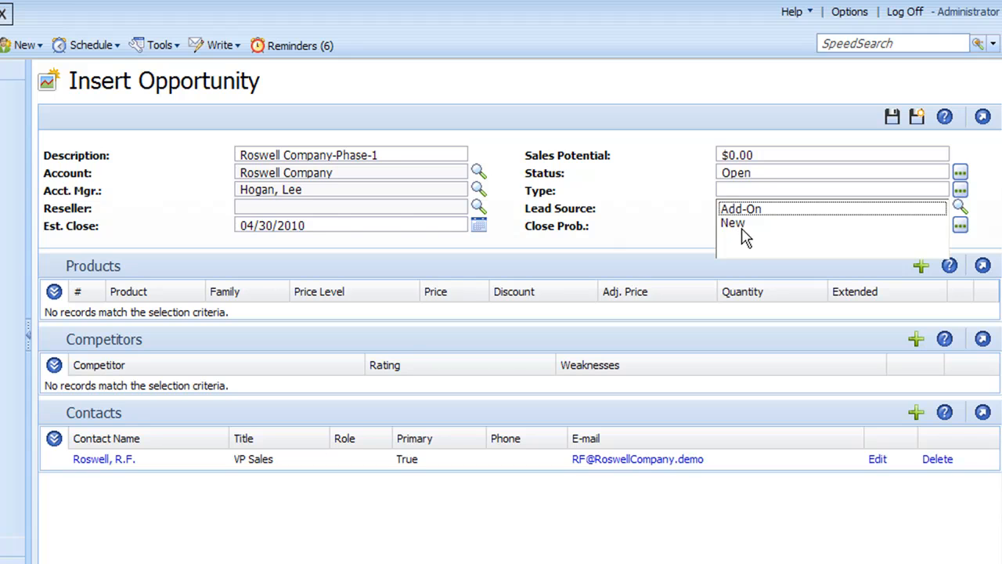
click(733, 222)
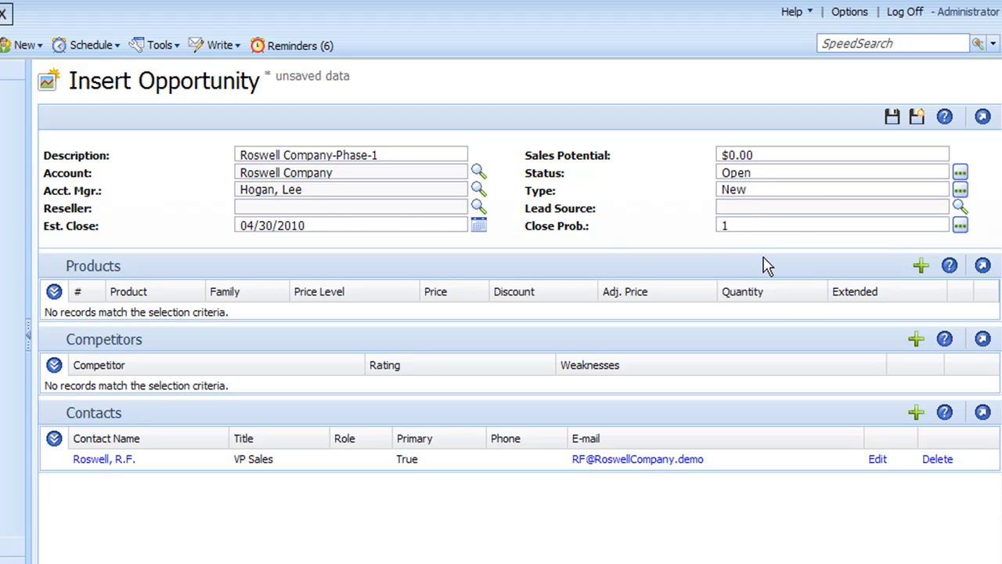
mouse_move(890, 272)
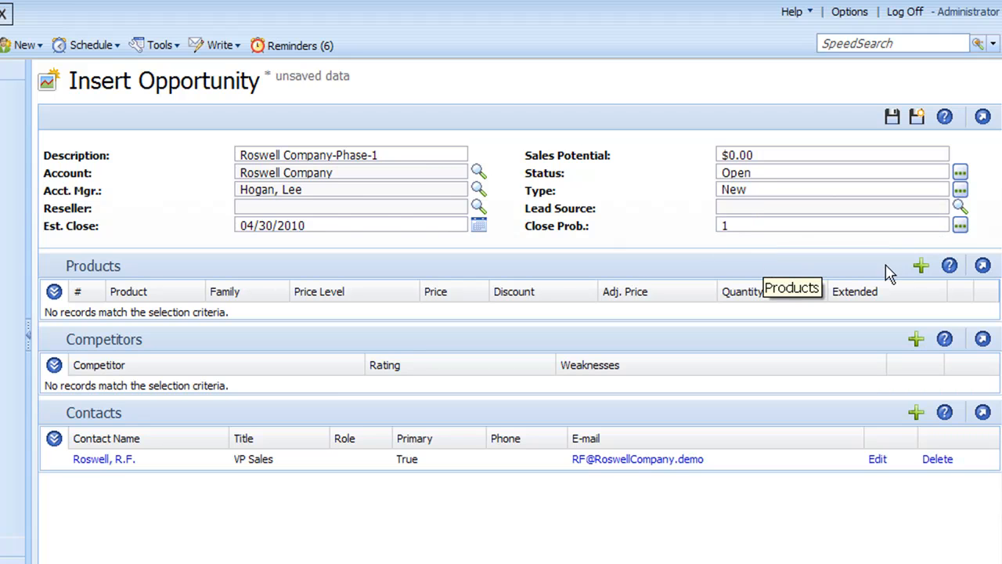
mouse_move(958, 207)
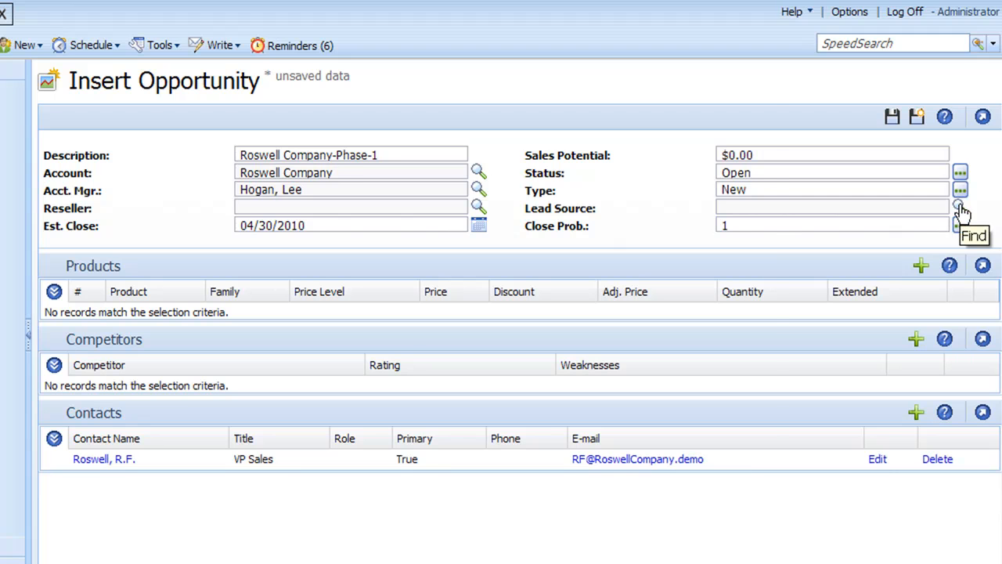
Look up lead sources and list the eleven available ones for selection.
click(958, 207)
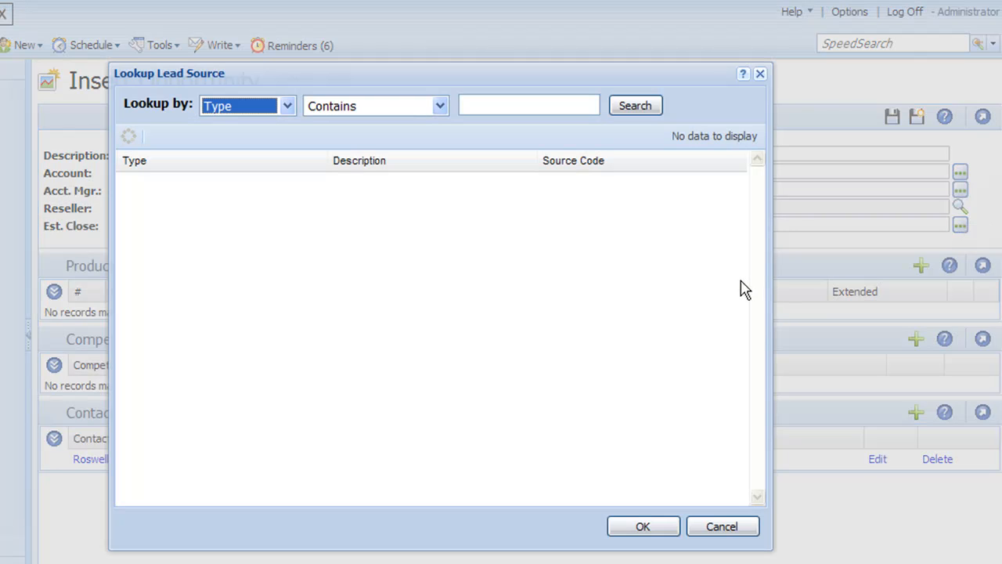
mouse_move(687, 322)
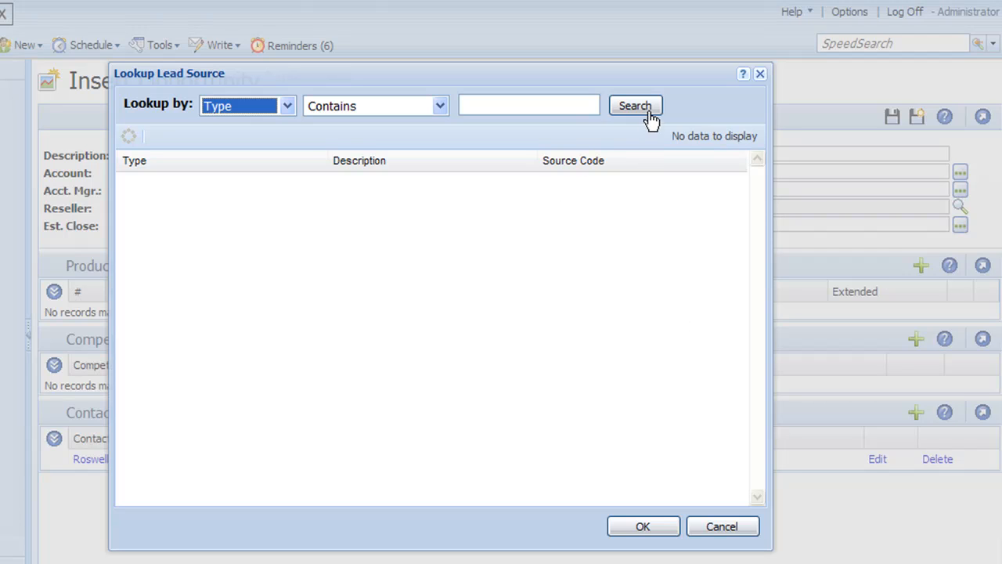
click(636, 106)
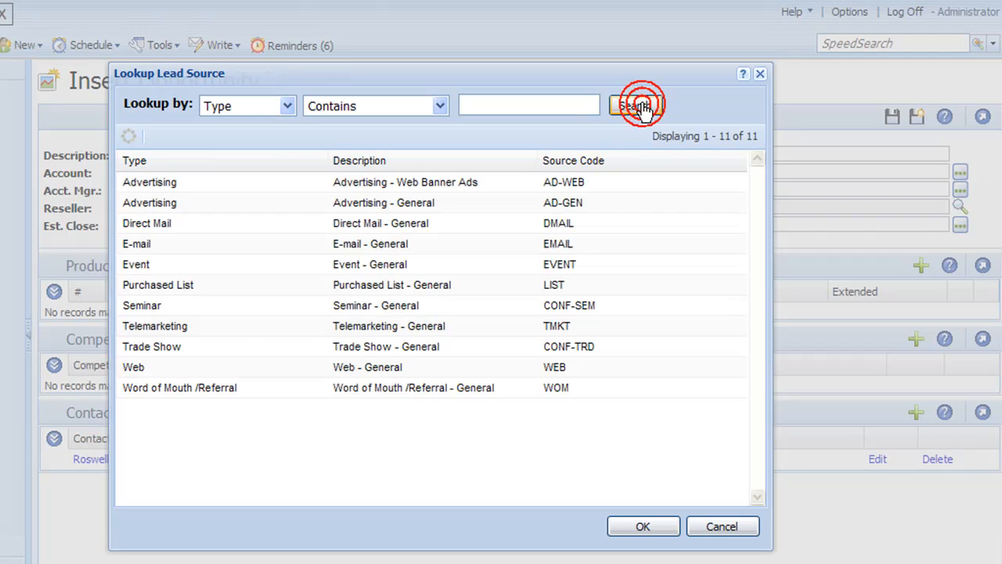
click(636, 106)
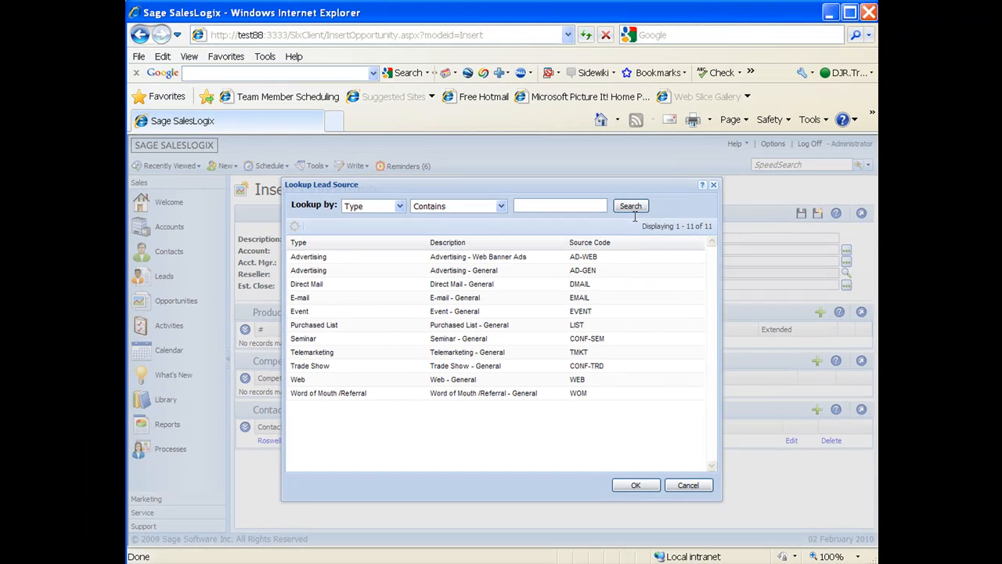
mouse_move(532, 229)
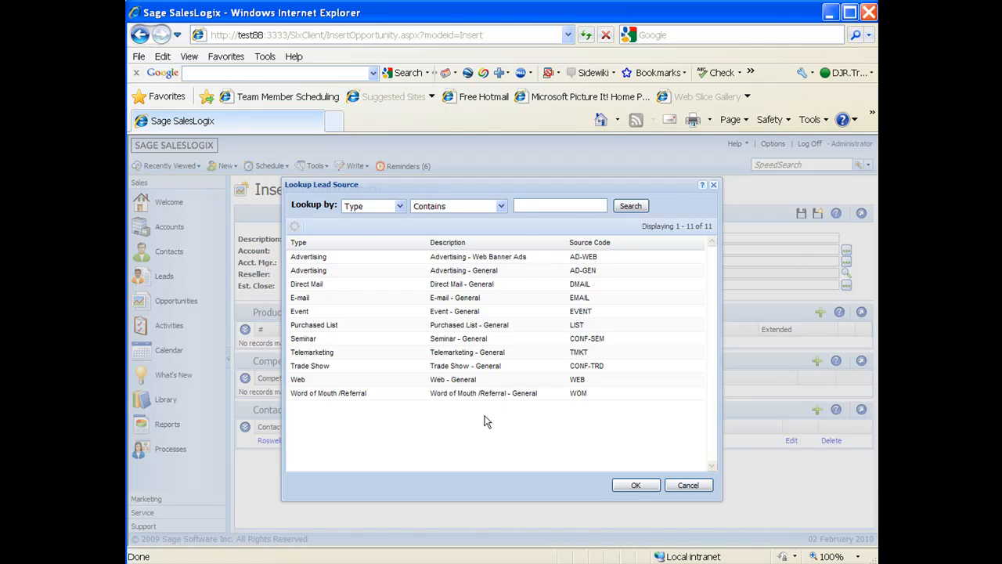
mouse_move(539, 471)
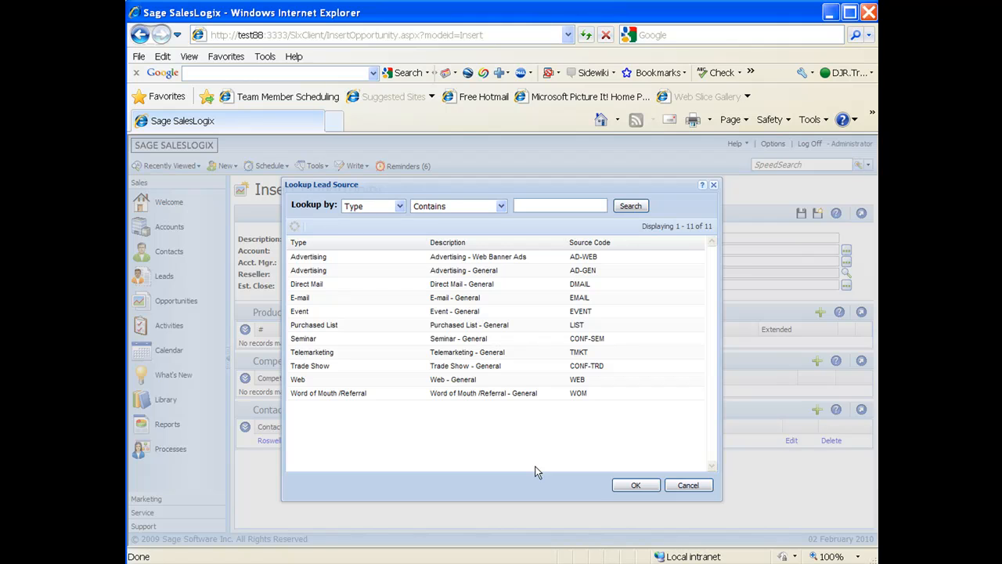
mouse_move(473, 419)
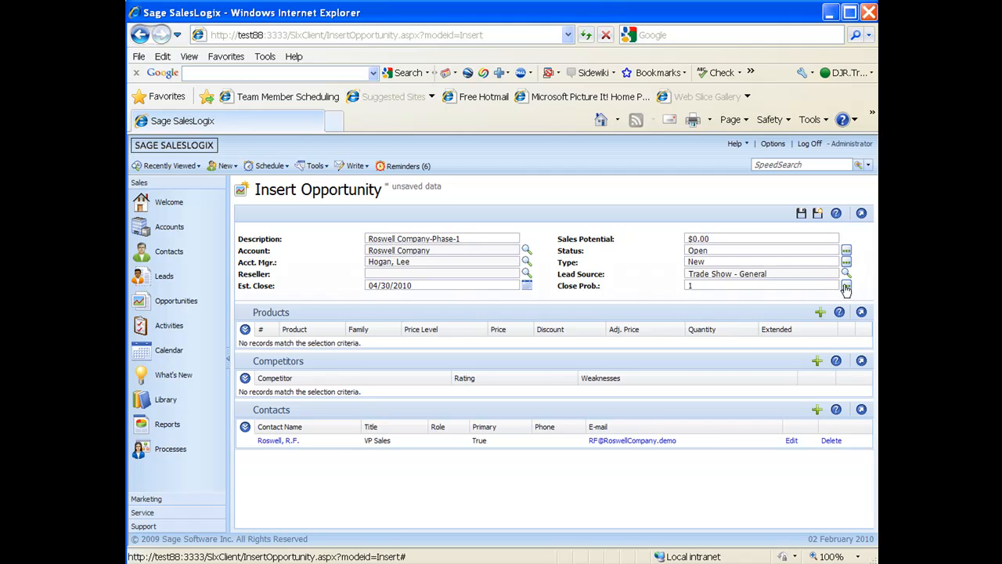
Set the close probability to 25.
click(845, 285)
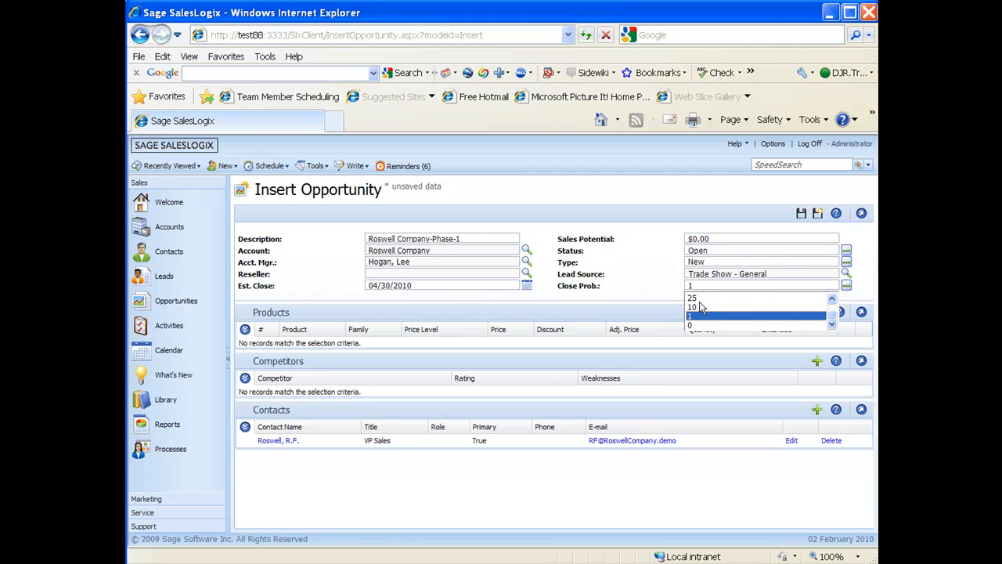
click(692, 298)
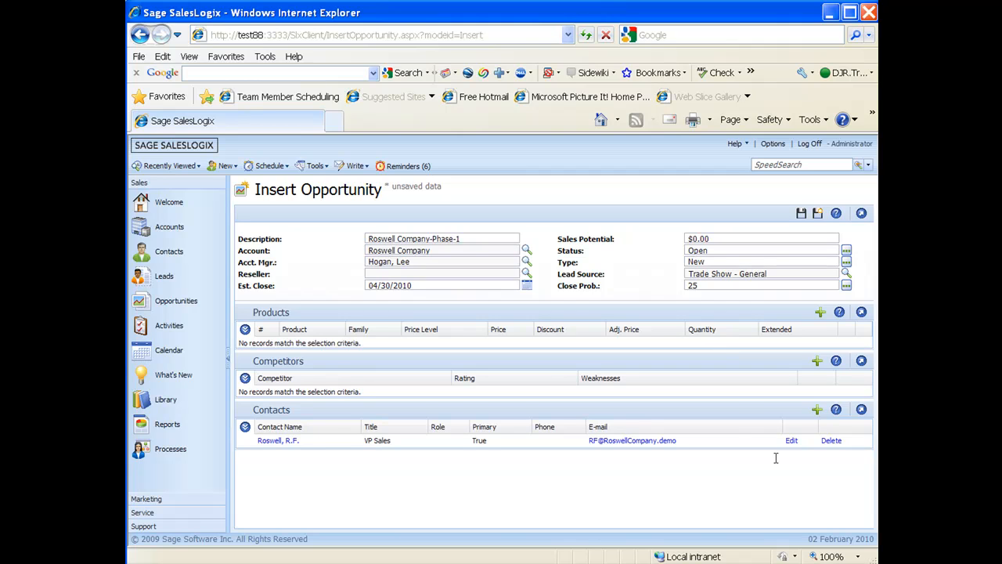
mouse_move(310, 301)
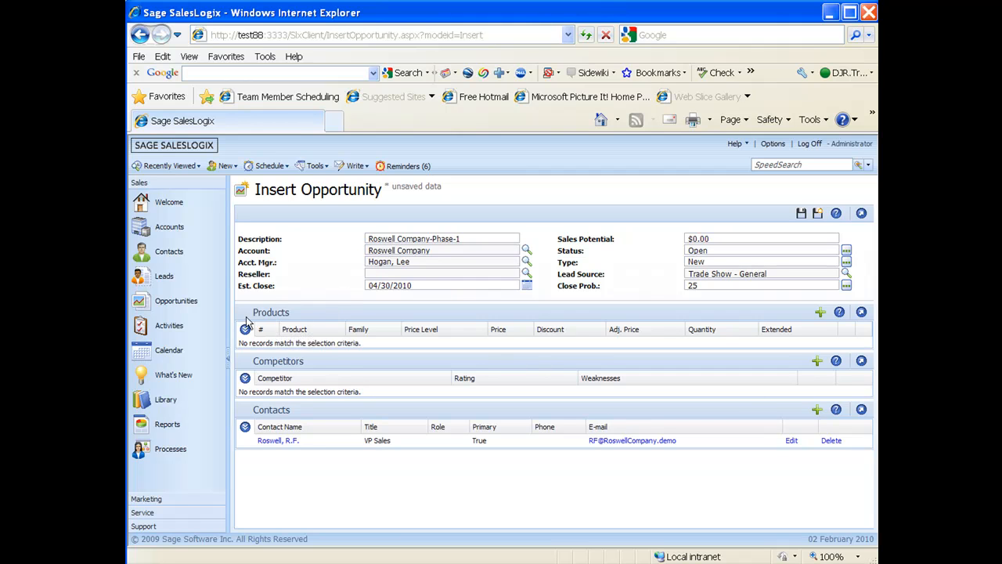
mouse_move(822, 324)
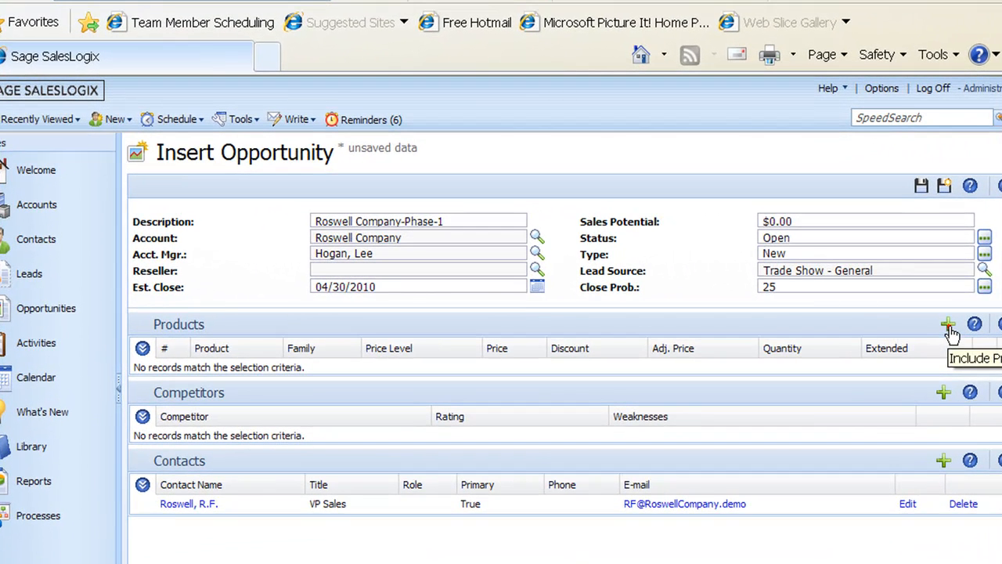
Filter available products by the Hardware family and show the matching results.
click(947, 325)
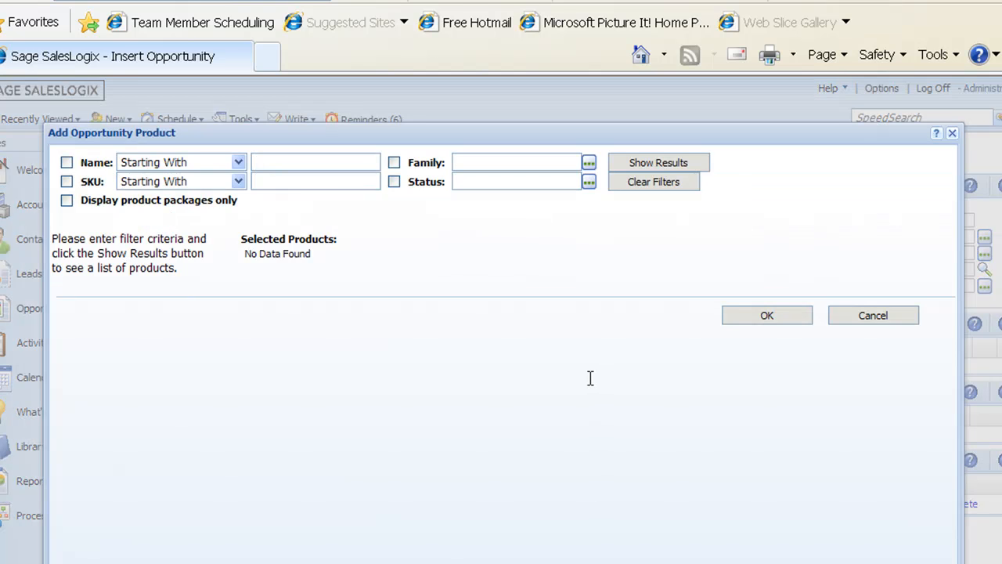
mouse_move(593, 381)
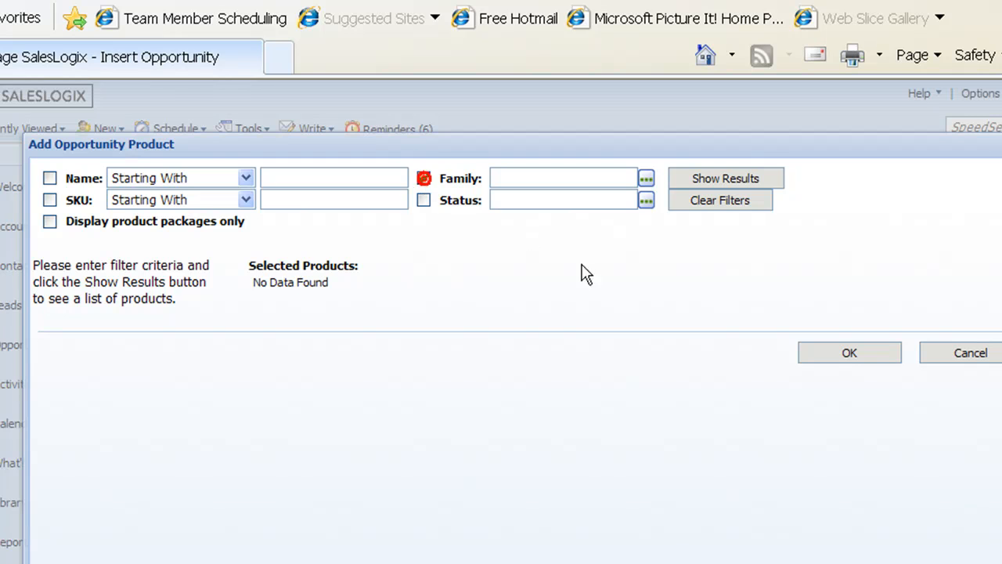
click(423, 178)
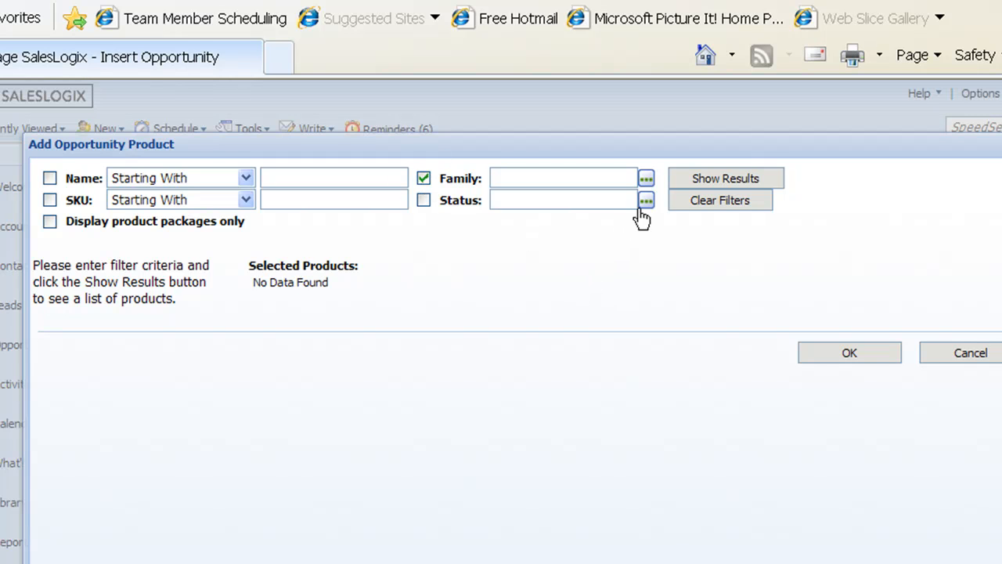
click(645, 179)
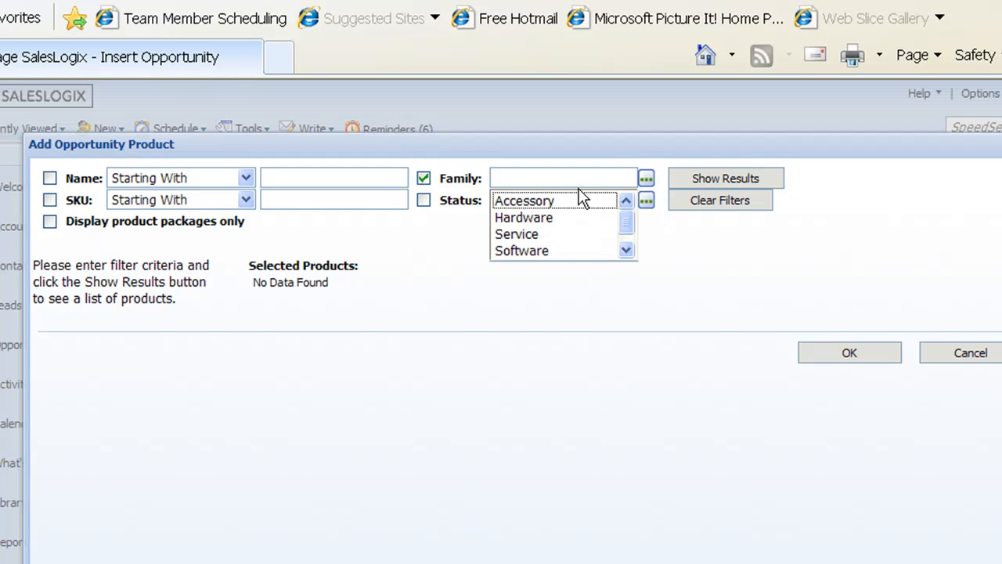
click(523, 218)
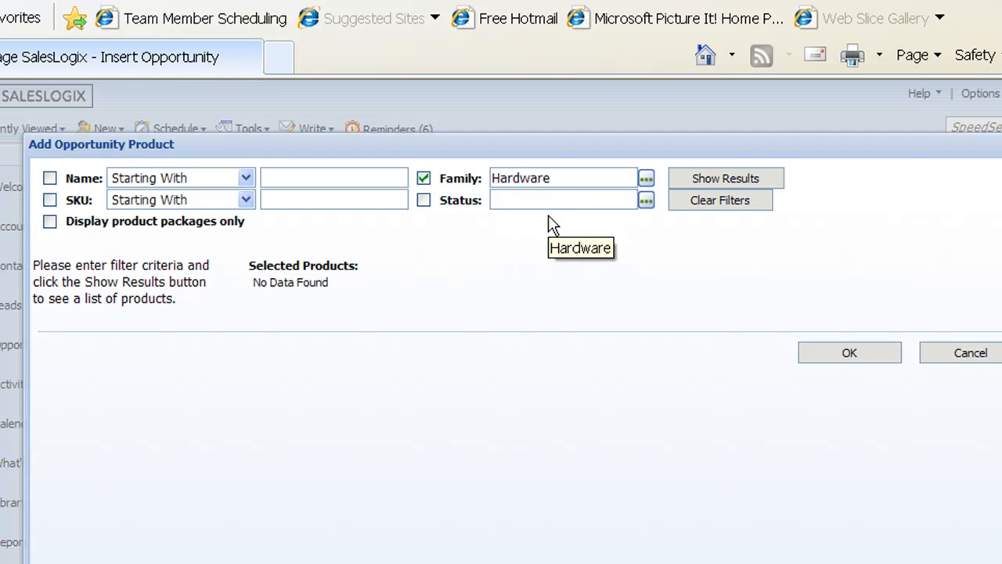
mouse_move(580, 272)
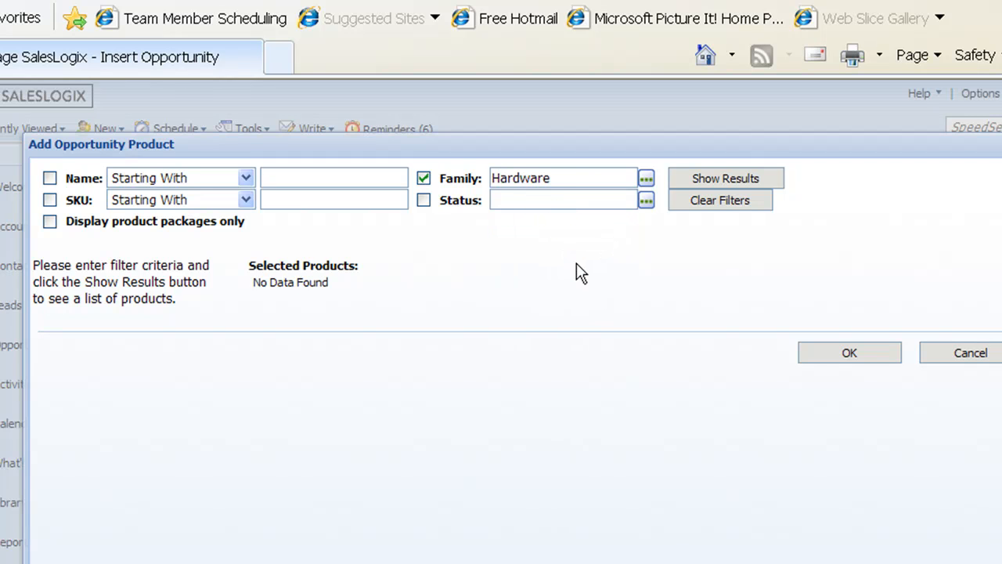
mouse_move(697, 231)
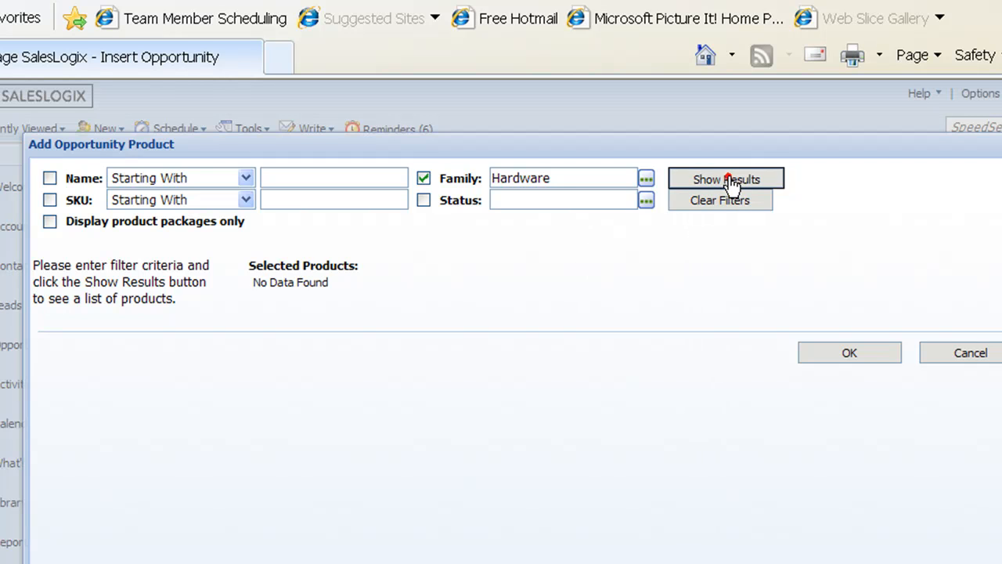
click(725, 178)
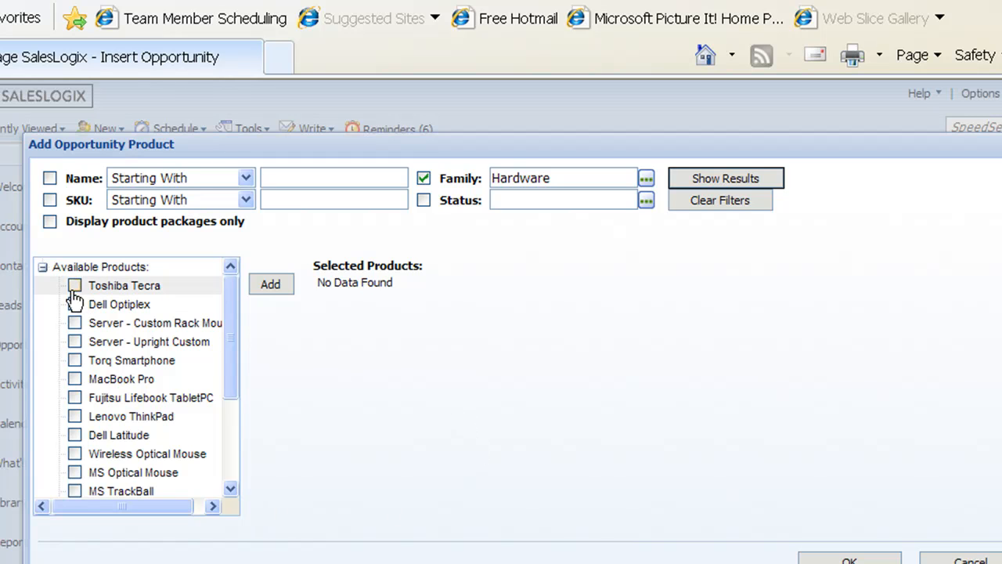
Add Toshiba Tecra to the selected products at $1,799.00, quantity 1.
click(75, 285)
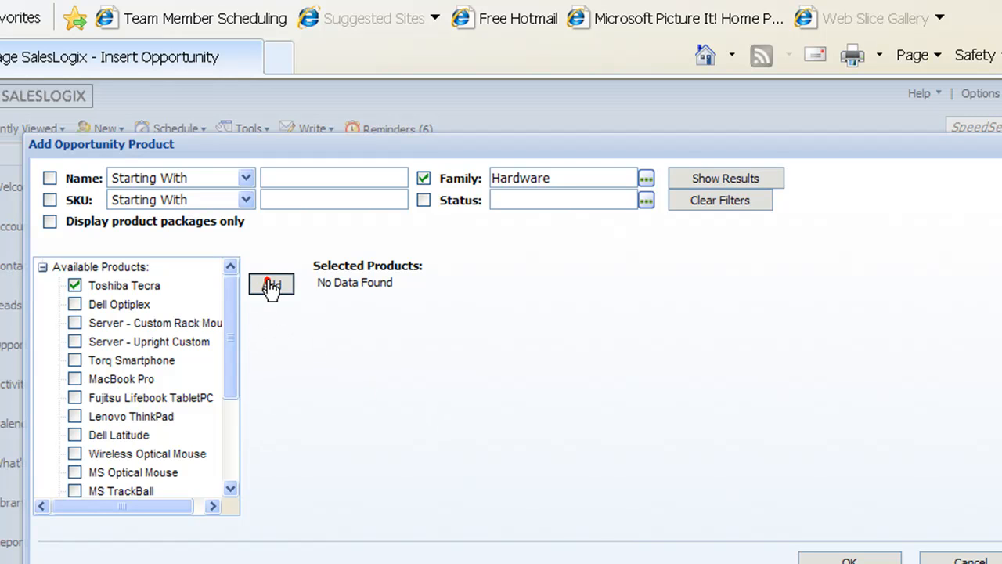
click(271, 285)
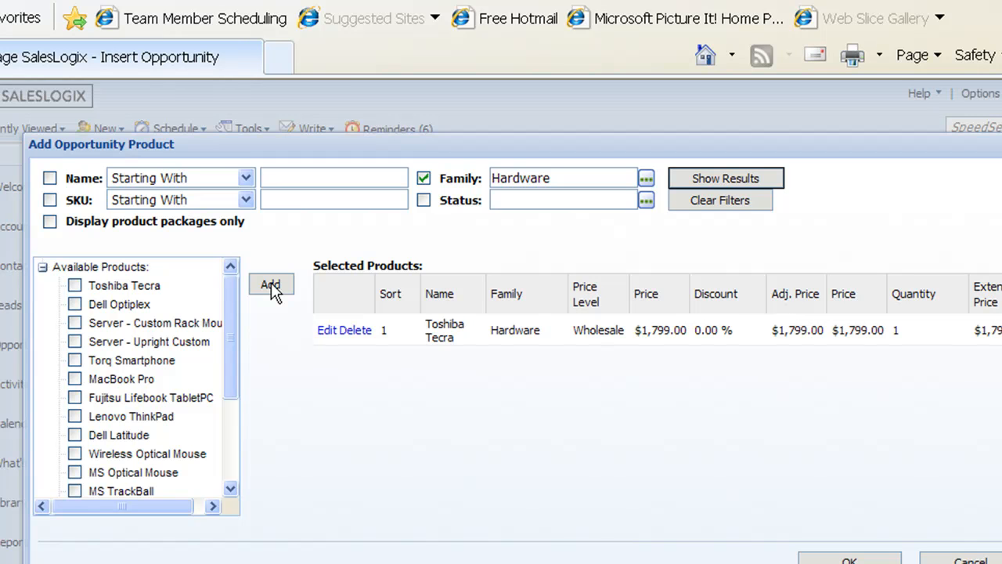
mouse_move(661, 329)
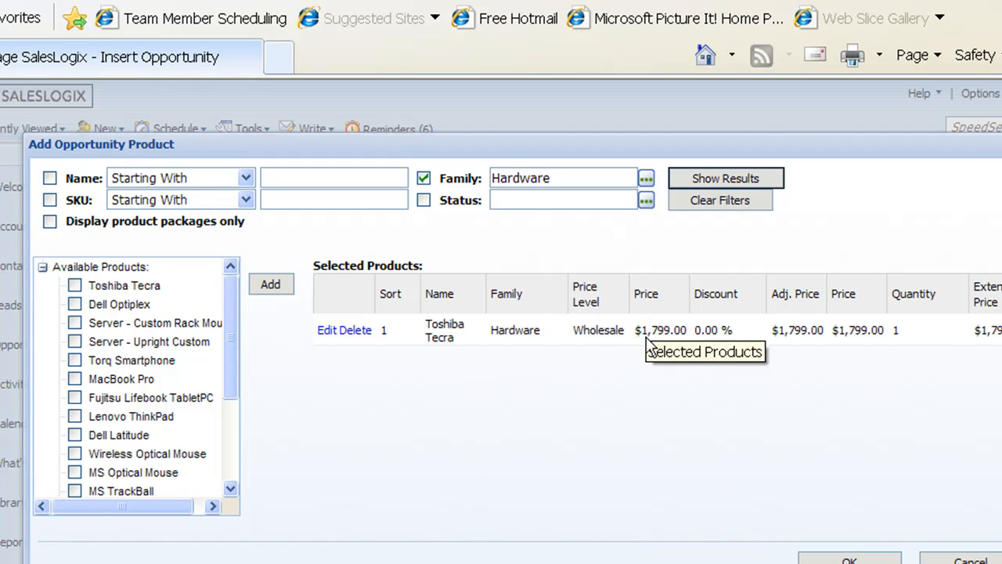
mouse_move(883, 470)
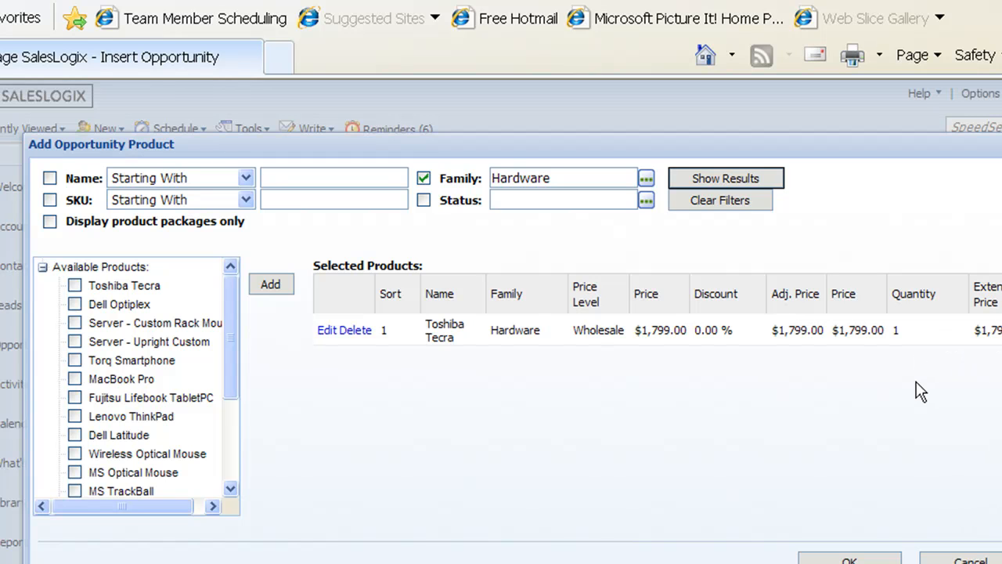
mouse_move(943, 342)
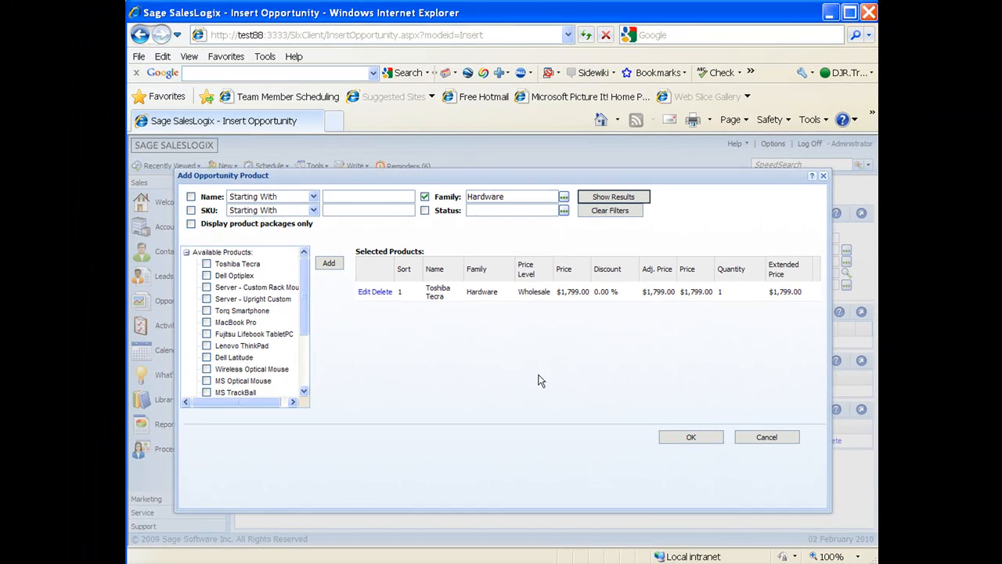
mouse_move(363, 296)
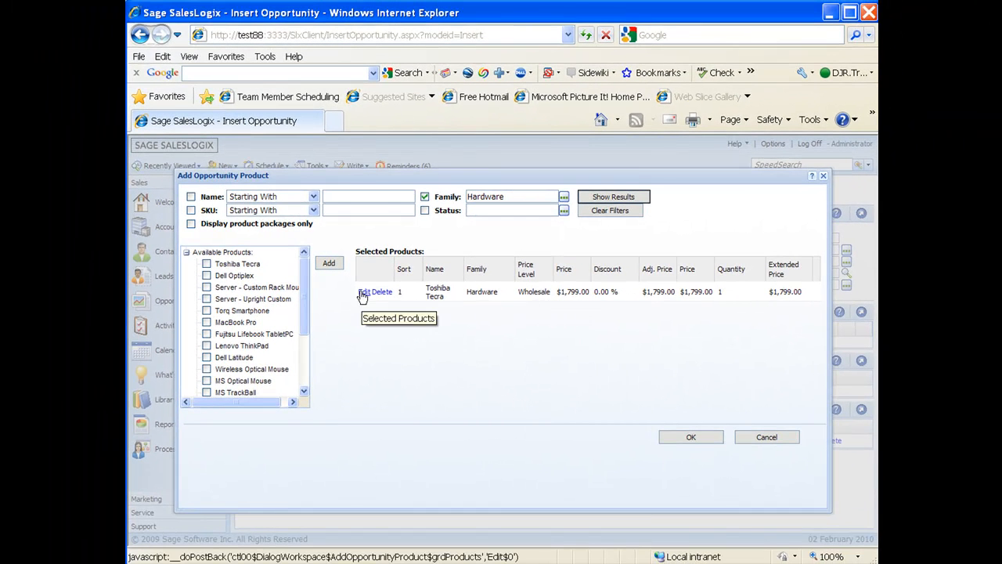
Edit the Toshiba Tecra line to Retail pricing, adjusted price 1800.0 and quantity 3.
click(367, 291)
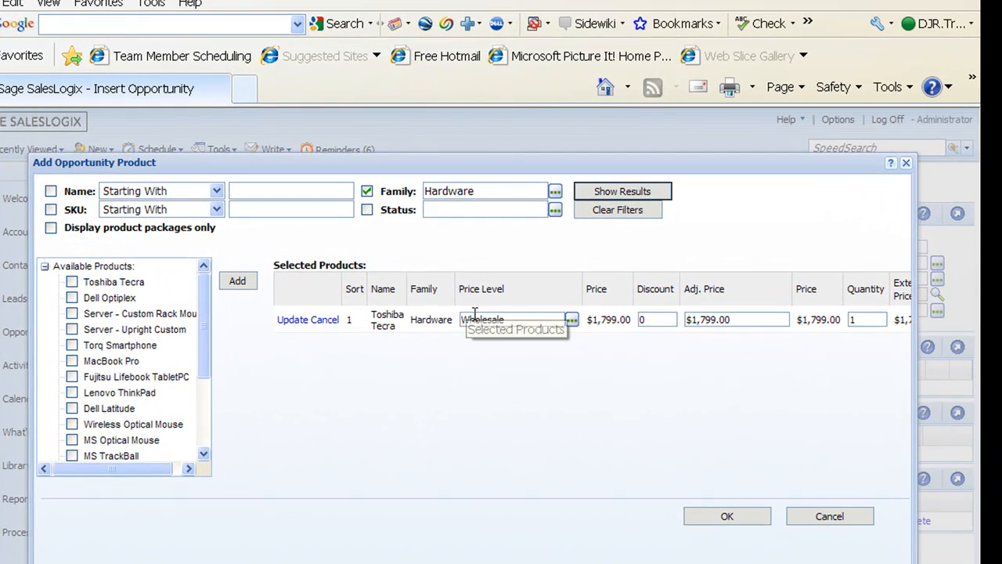
click(571, 320)
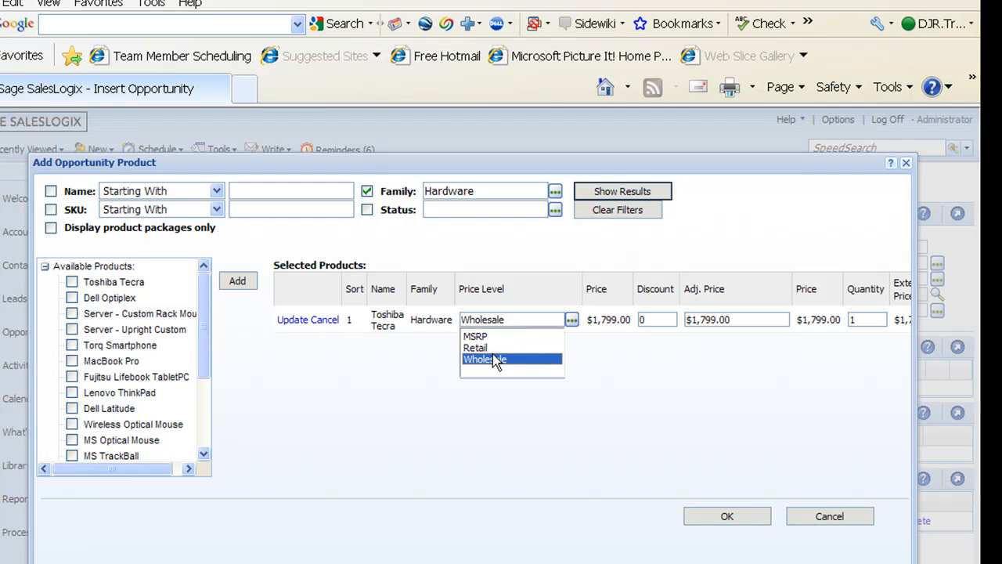
mouse_move(495, 360)
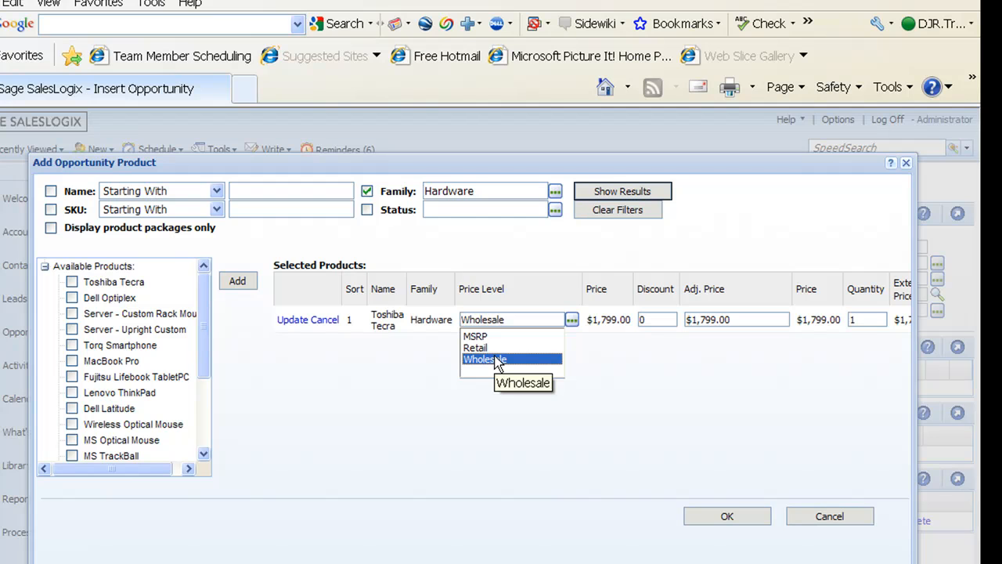
mouse_move(486, 347)
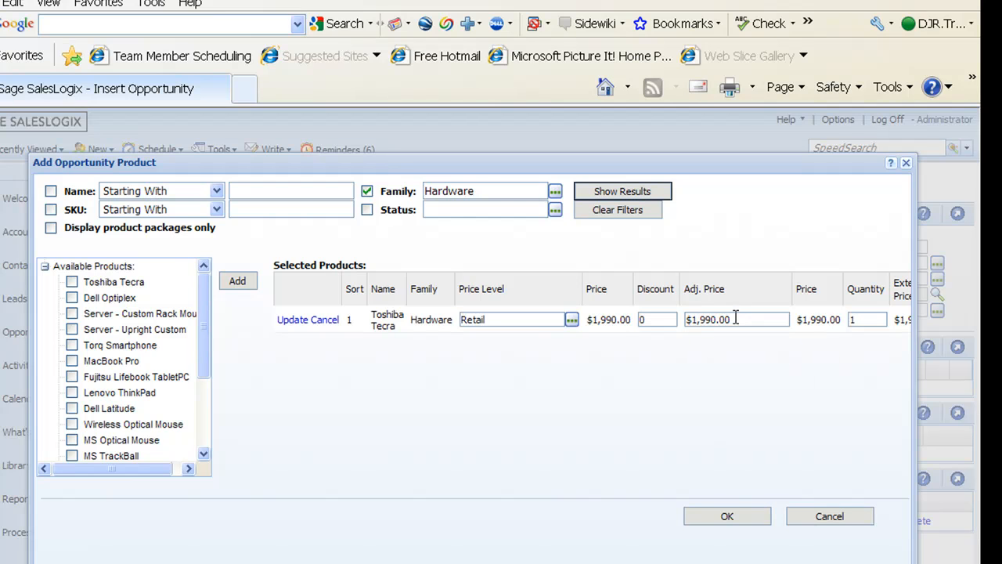
text(1)
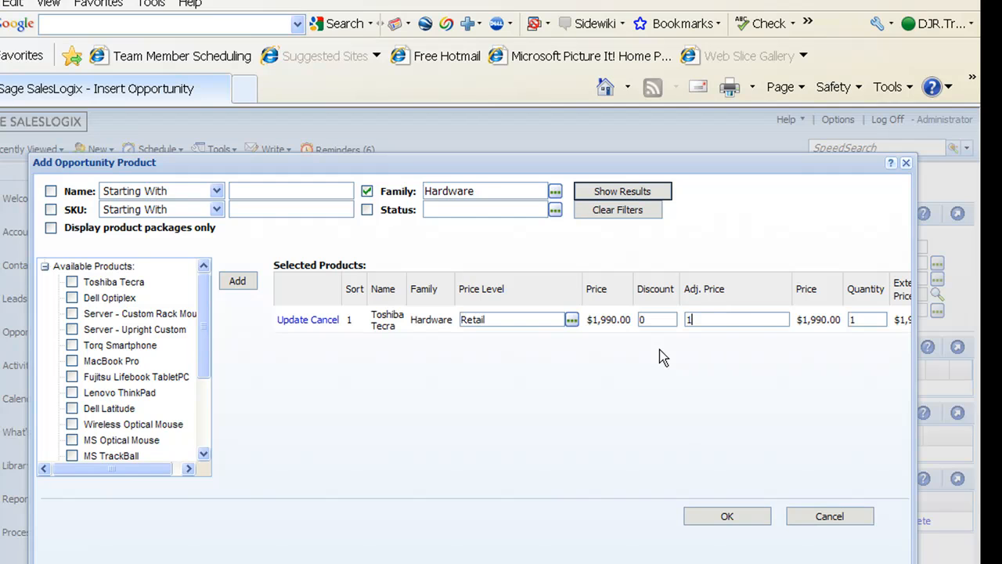
text(1800.00)
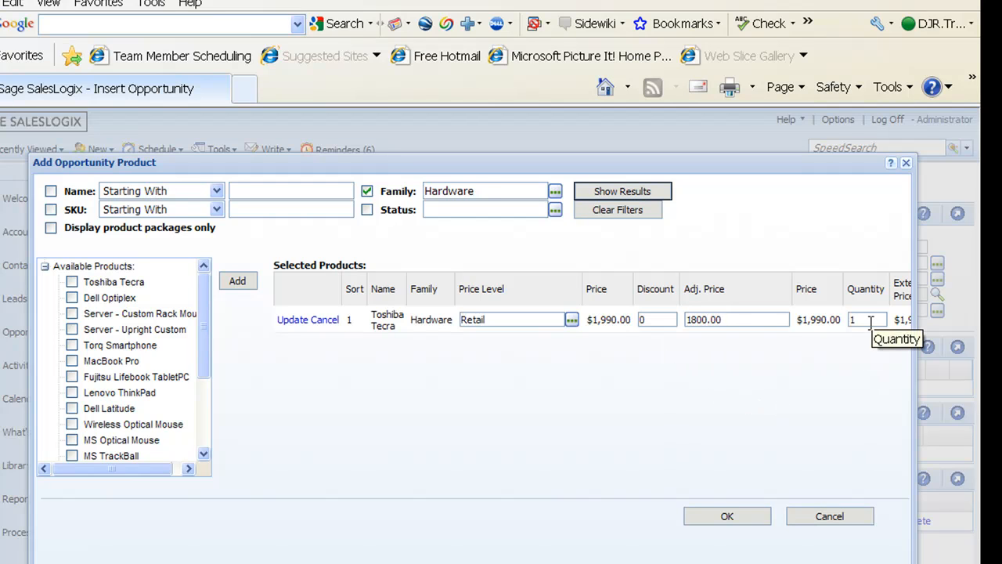
text(3)
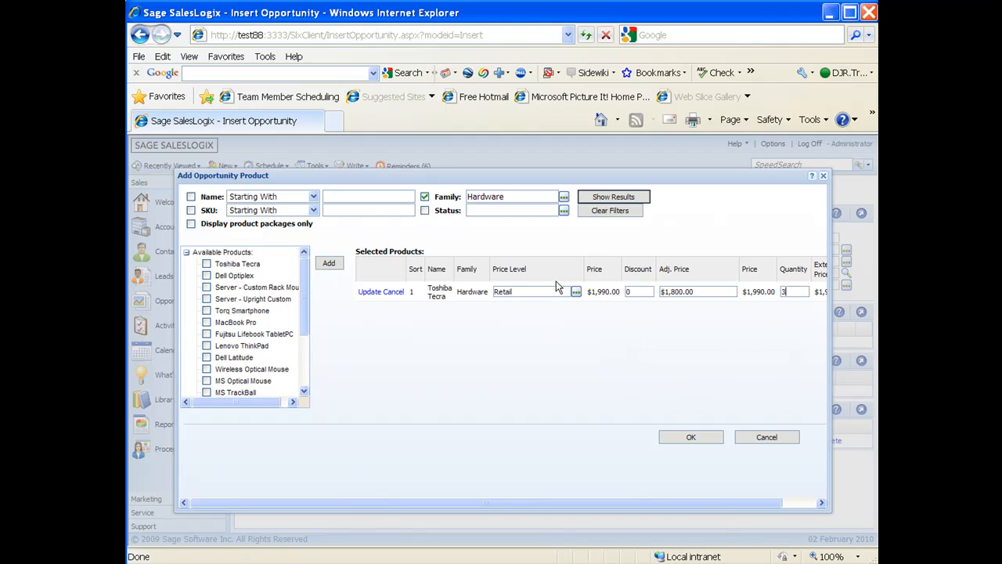
mouse_move(711, 444)
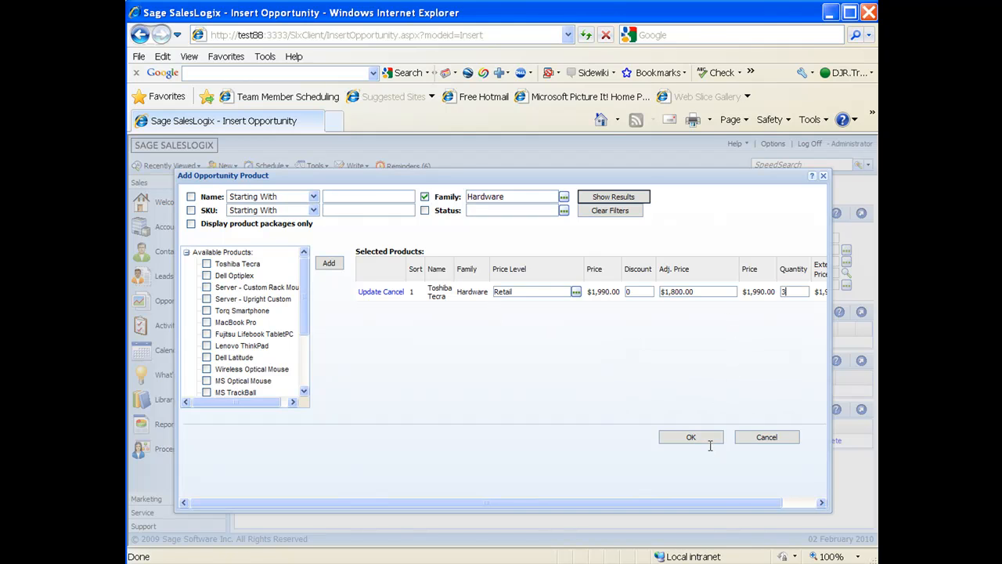
mouse_move(739, 306)
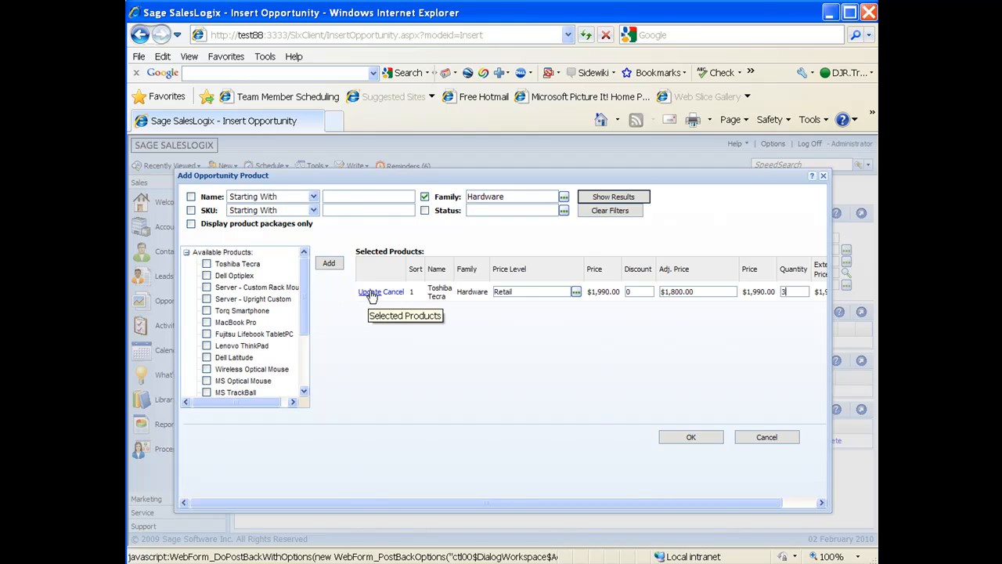
mouse_move(368, 304)
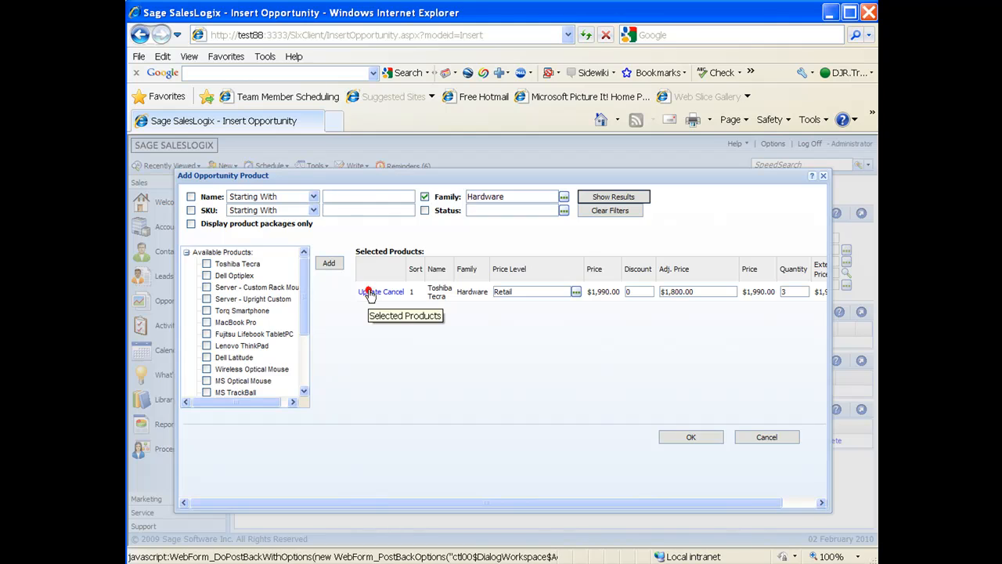
Save the Toshiba Tecra line at $5,400.00 and add Dell Latitude at $2,399.00.
click(369, 291)
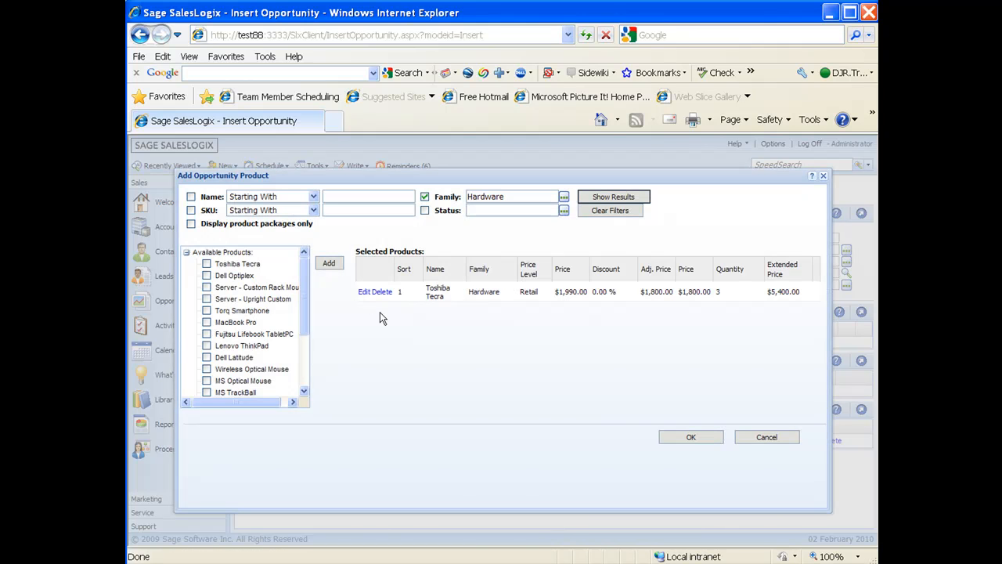
mouse_move(717, 312)
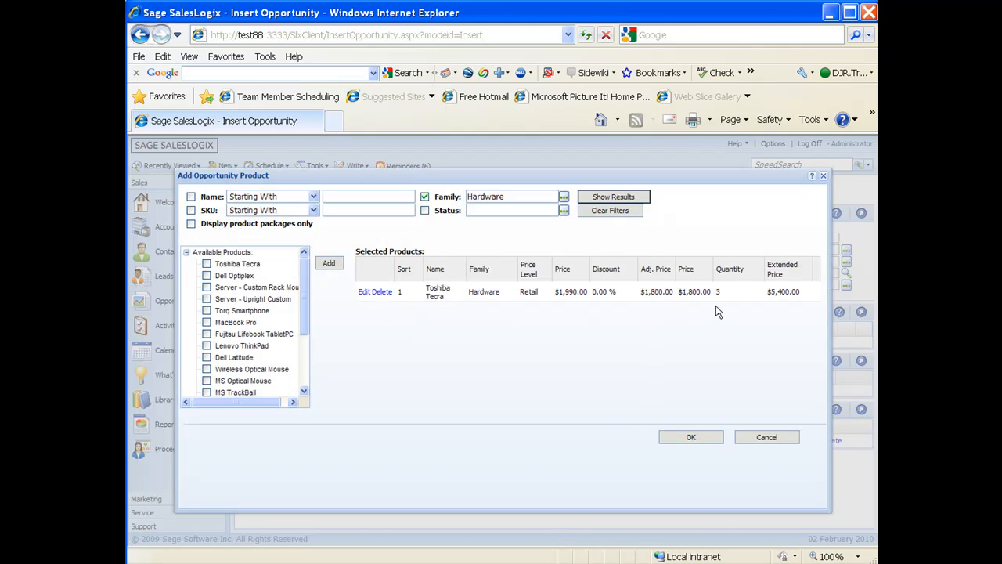
mouse_move(726, 307)
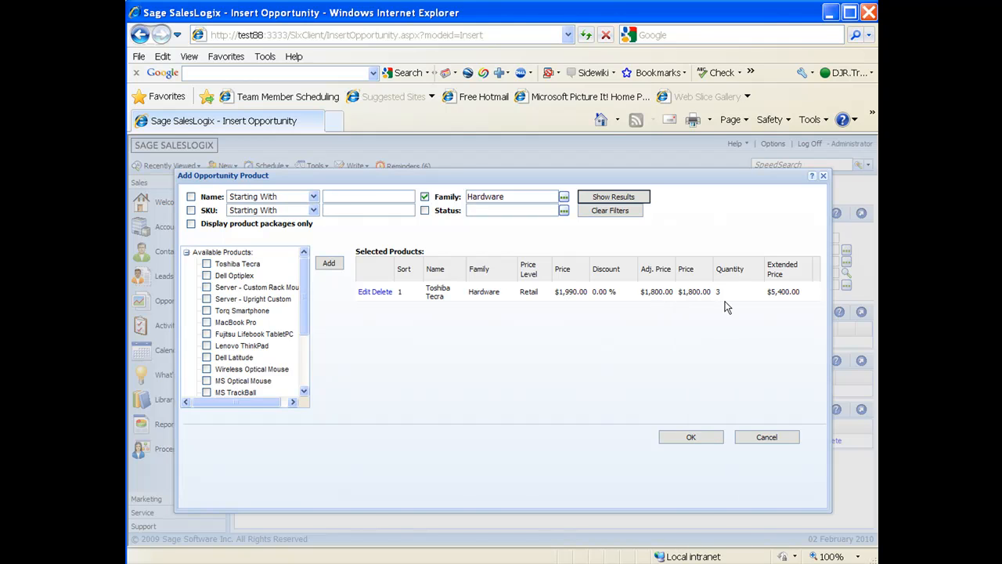
mouse_move(713, 338)
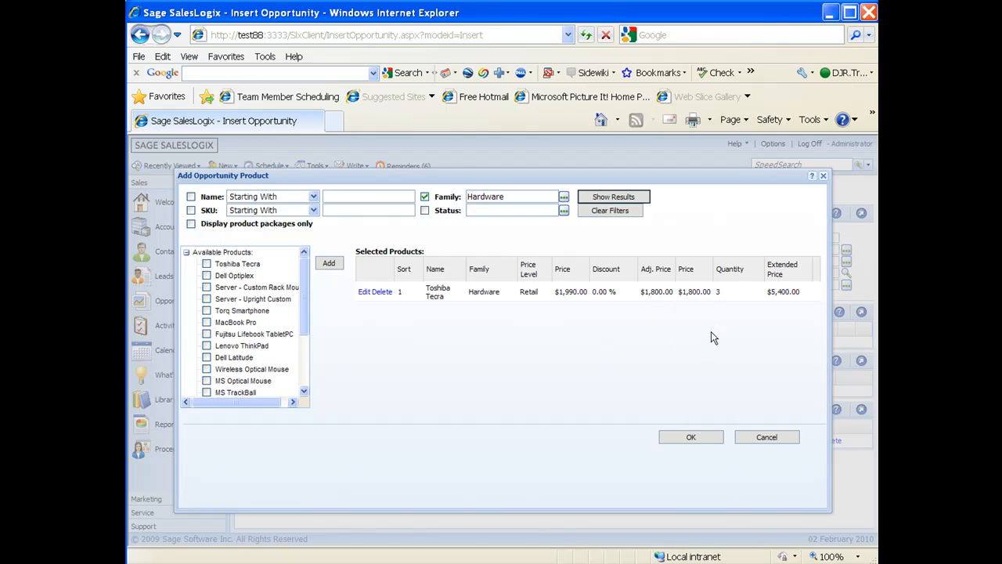
mouse_move(249, 322)
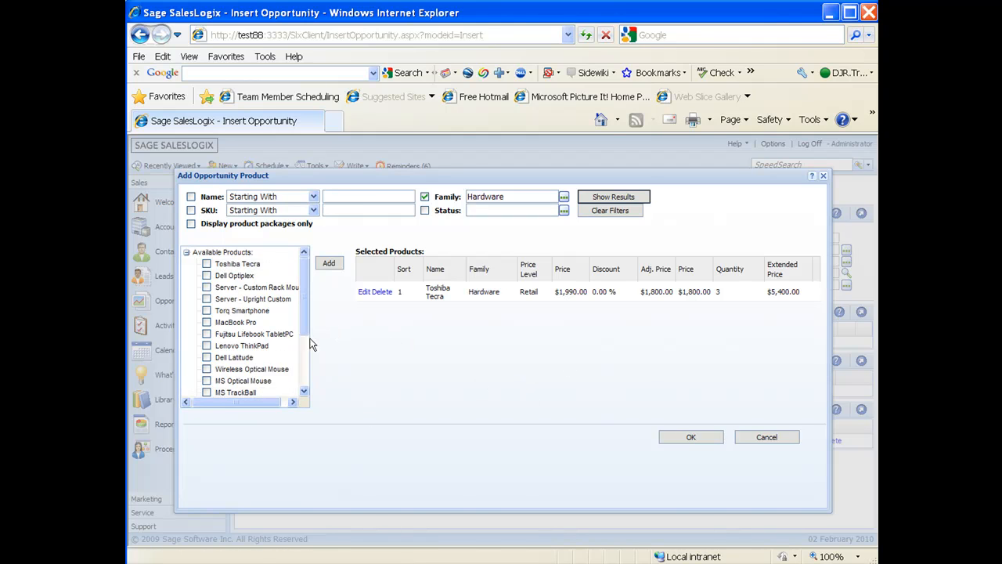
click(207, 357)
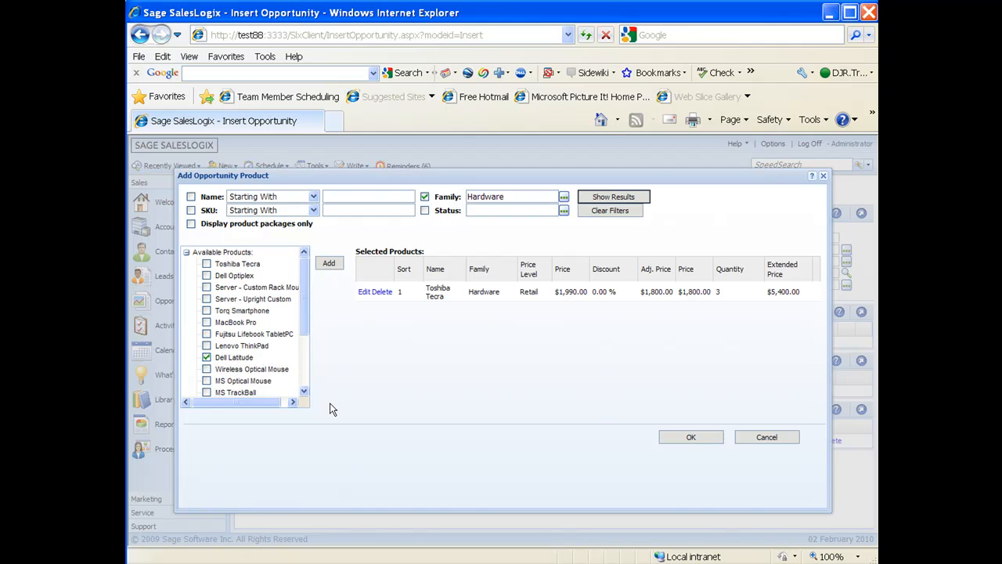
click(328, 263)
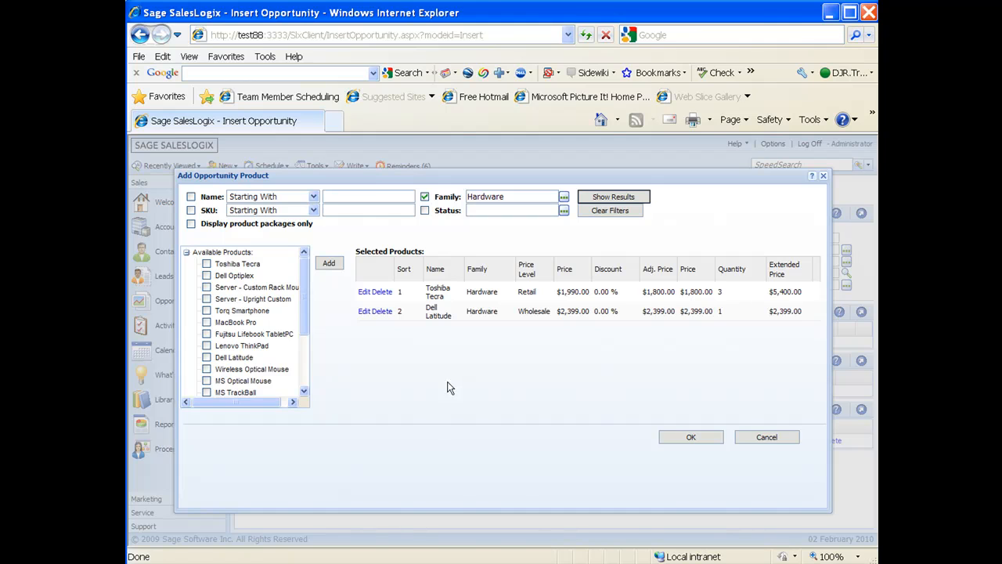
mouse_move(611, 398)
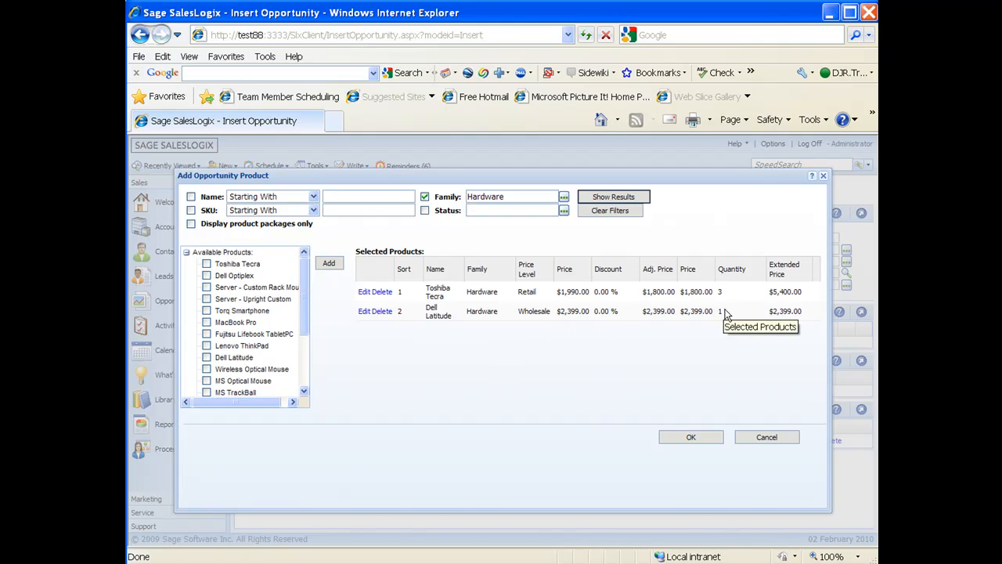
mouse_move(687, 337)
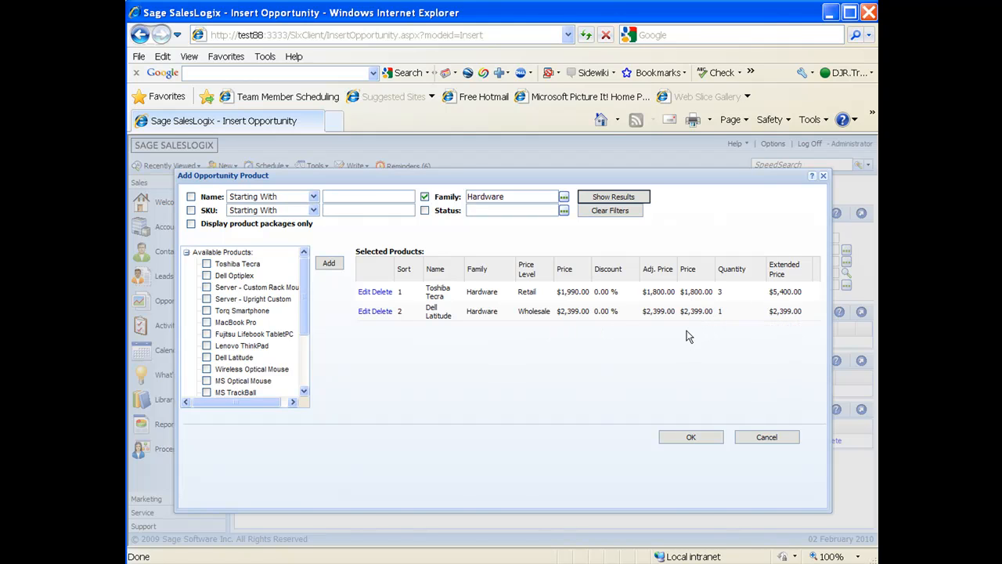
mouse_move(681, 343)
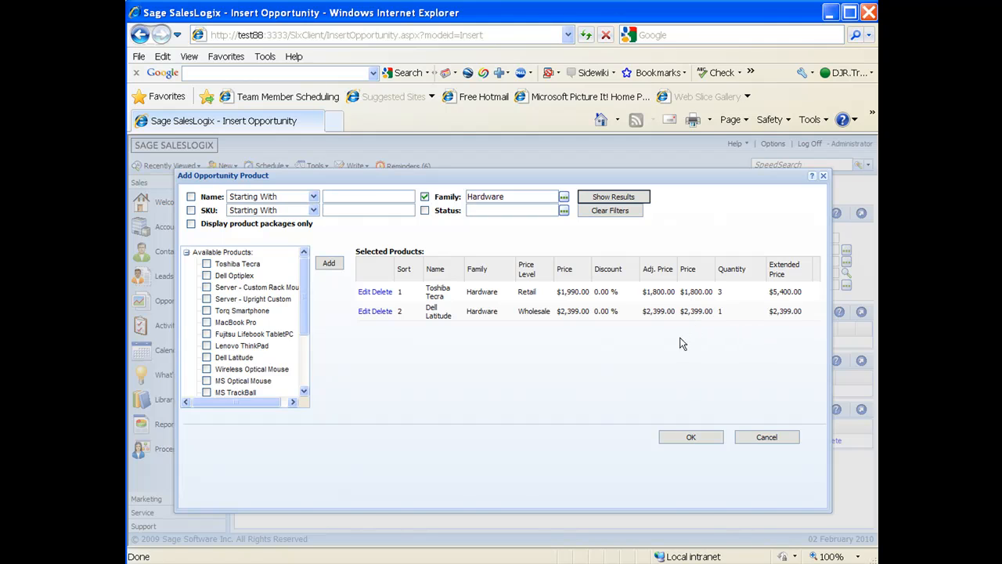
mouse_move(852, 519)
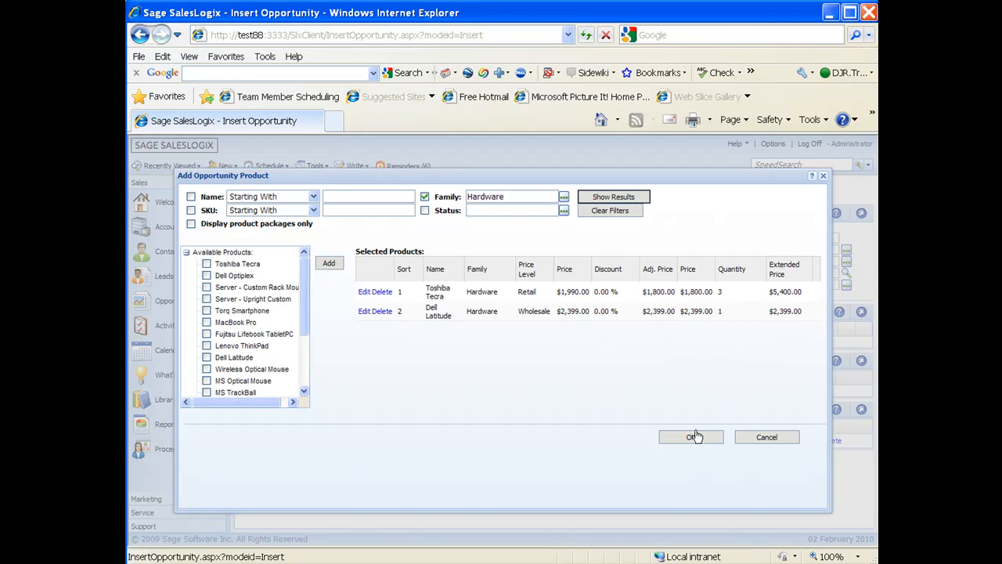
Confirm both product lines and attach Paradigm Systems as the opportunity's competitor.
click(691, 437)
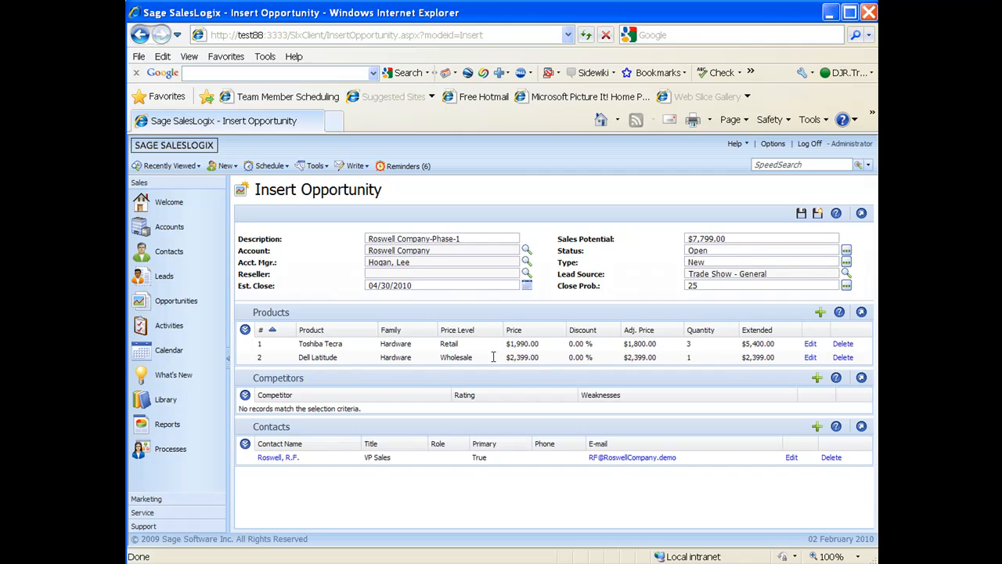
mouse_move(392, 348)
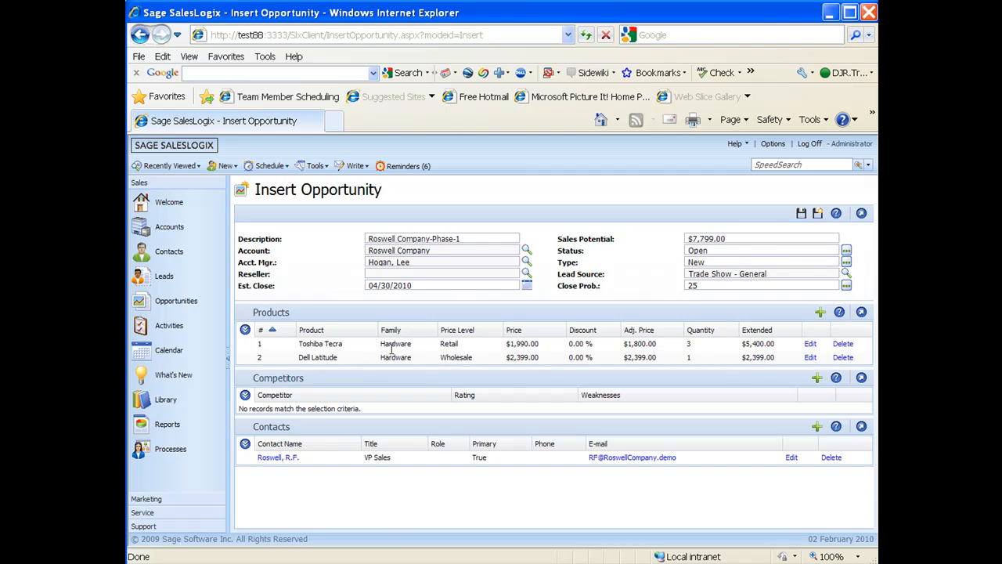
mouse_move(276, 395)
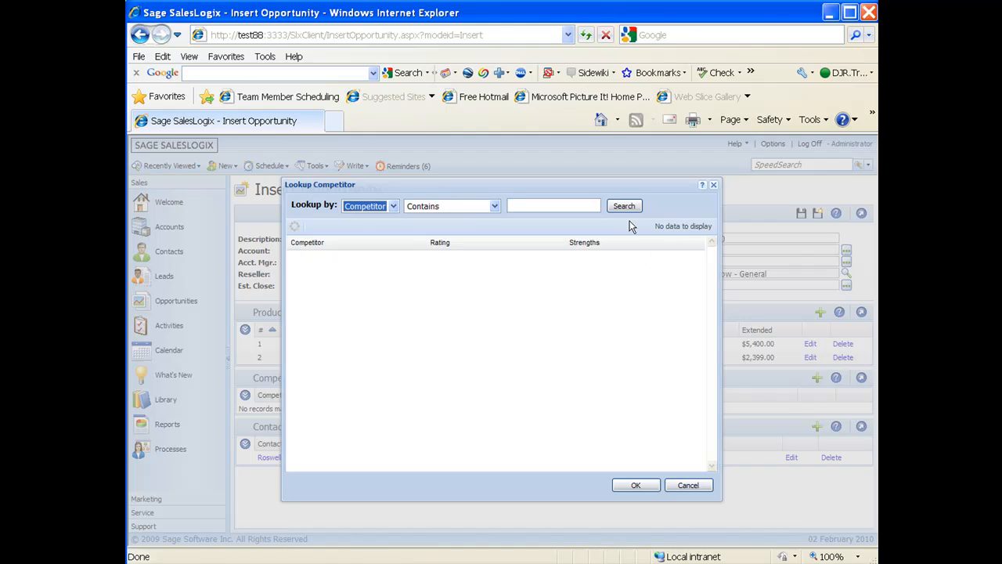
click(623, 205)
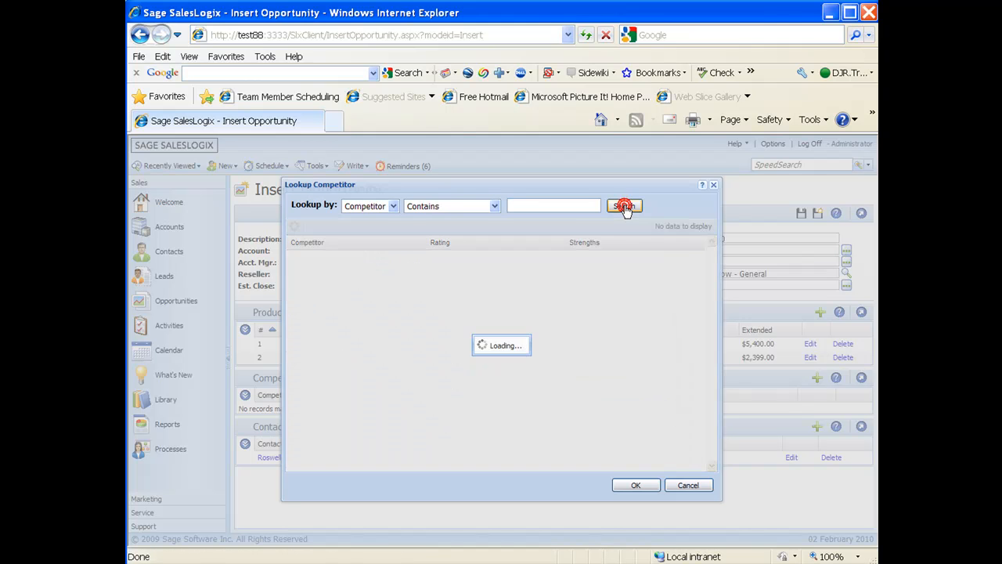
click(623, 206)
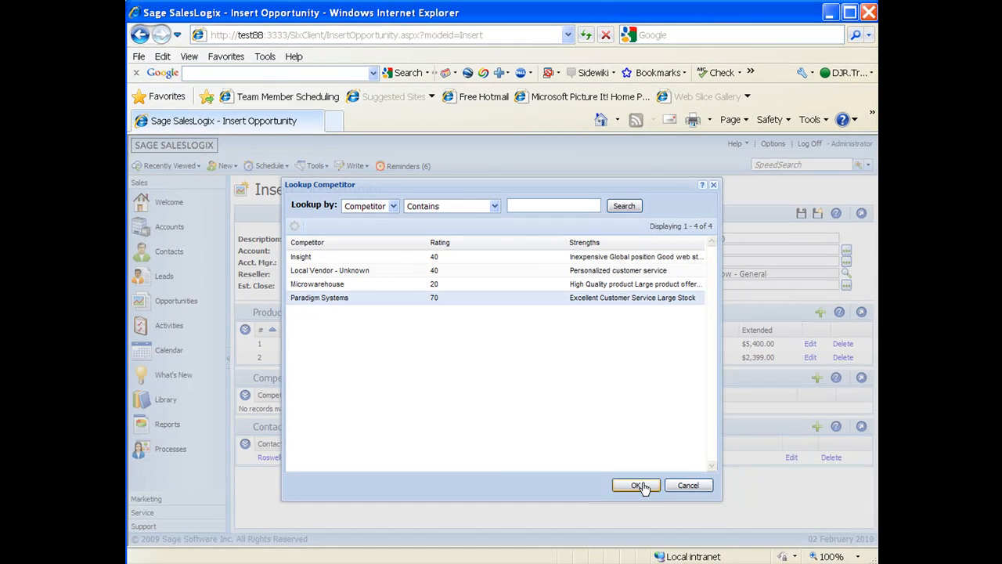
click(637, 485)
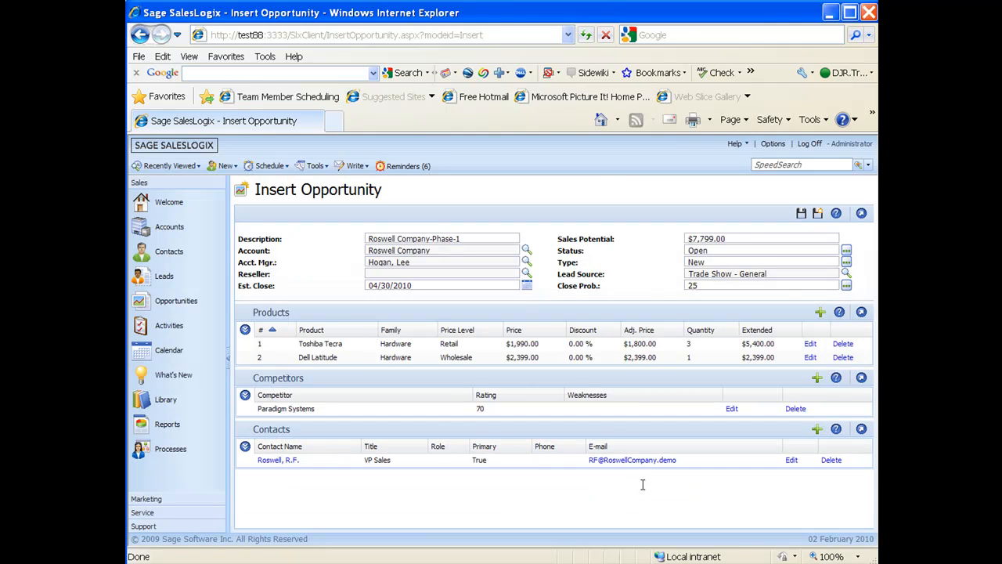
mouse_move(567, 516)
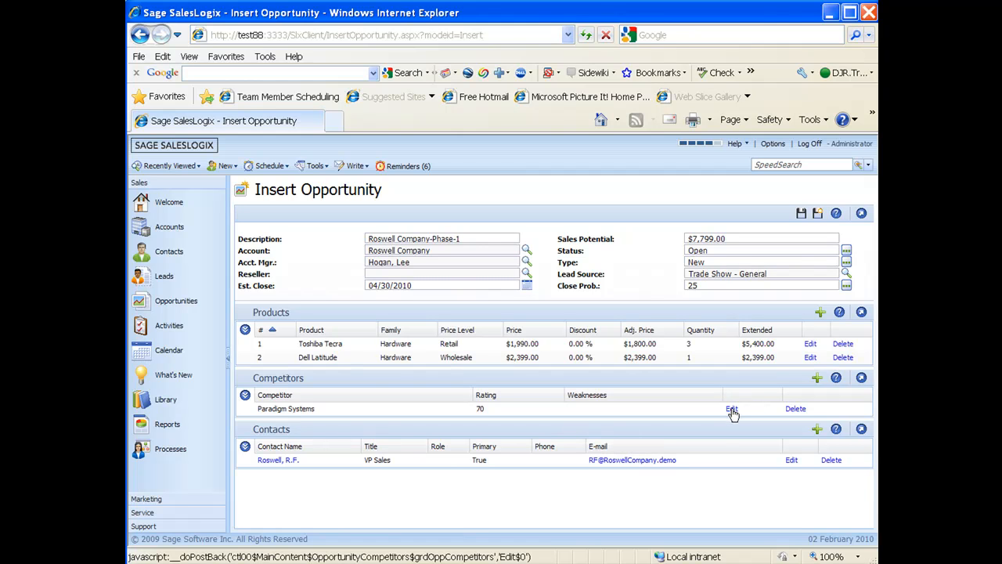
Confirm Paradigm Systems rated 70 with strengths Excellent Customer Service, Large Stock and warranty-and-discount strategy.
click(731, 407)
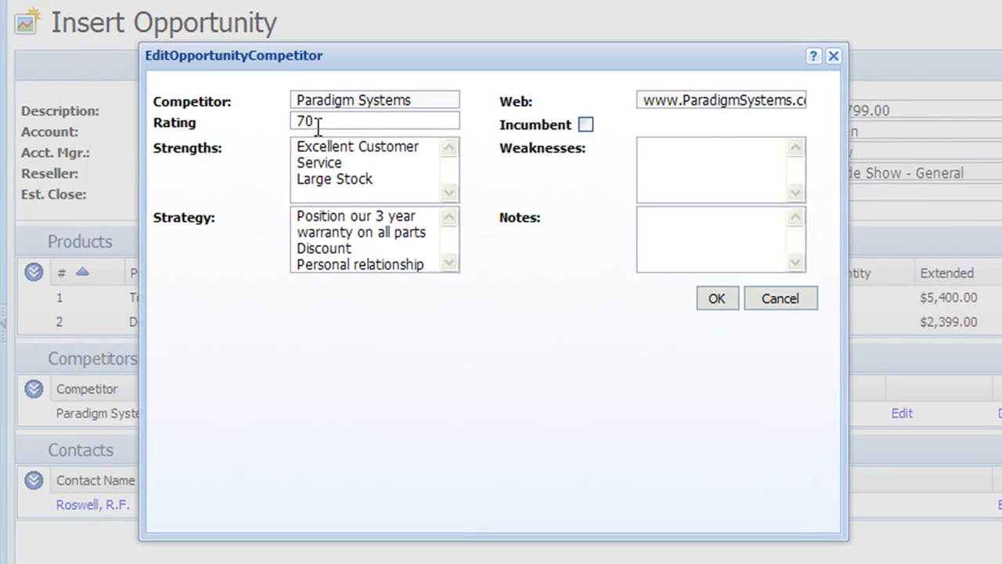
mouse_move(473, 413)
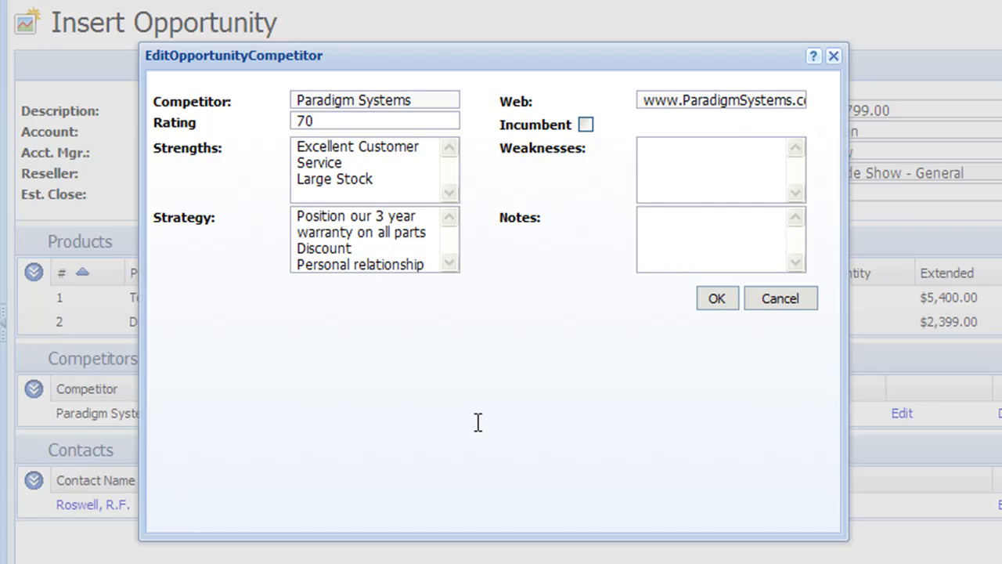
mouse_move(379, 173)
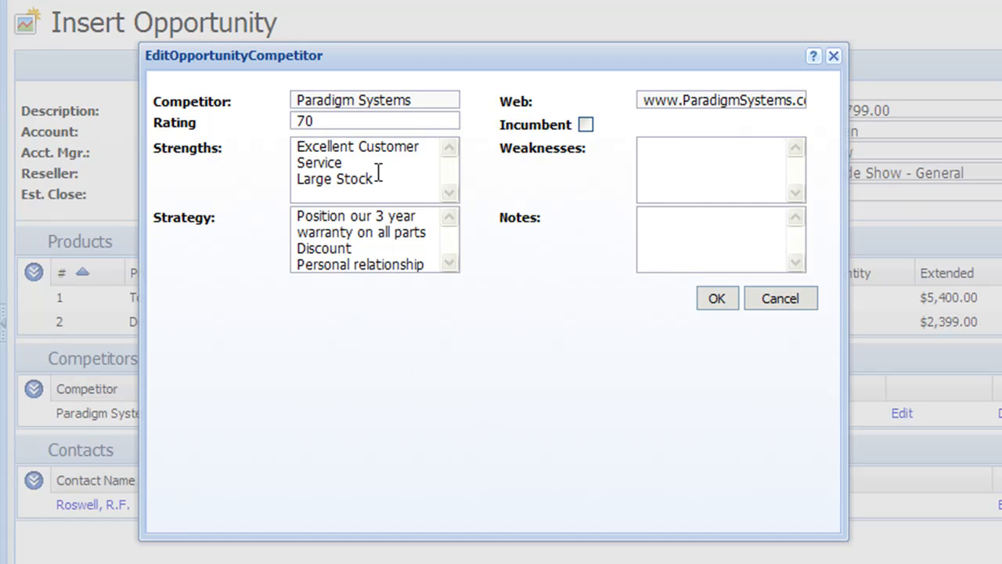
mouse_move(374, 361)
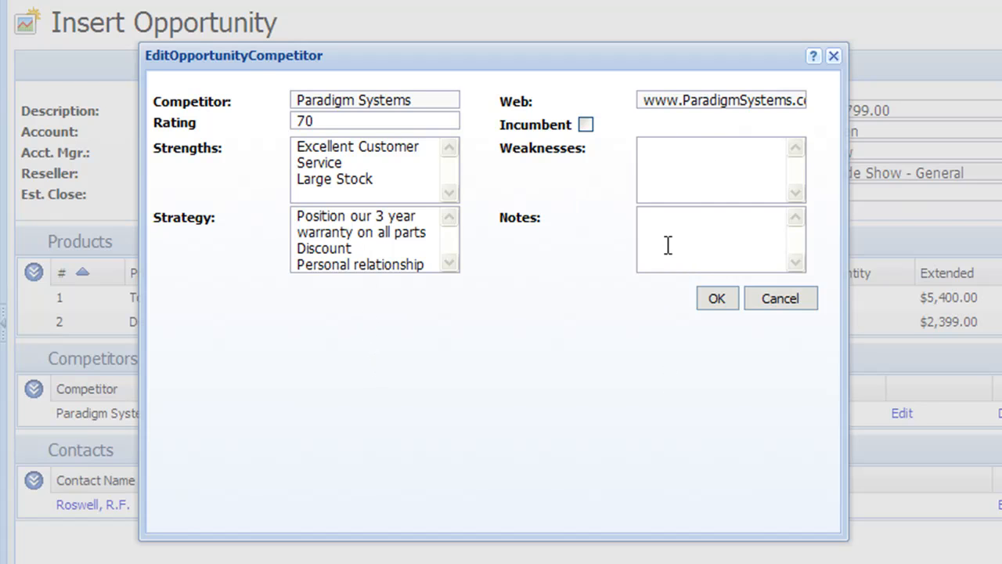
mouse_move(573, 407)
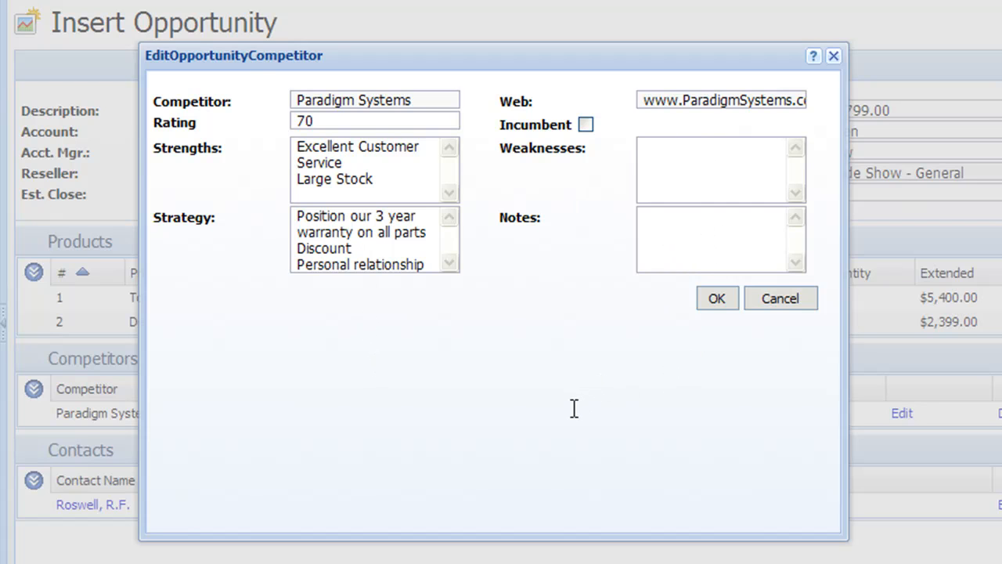
mouse_move(603, 133)
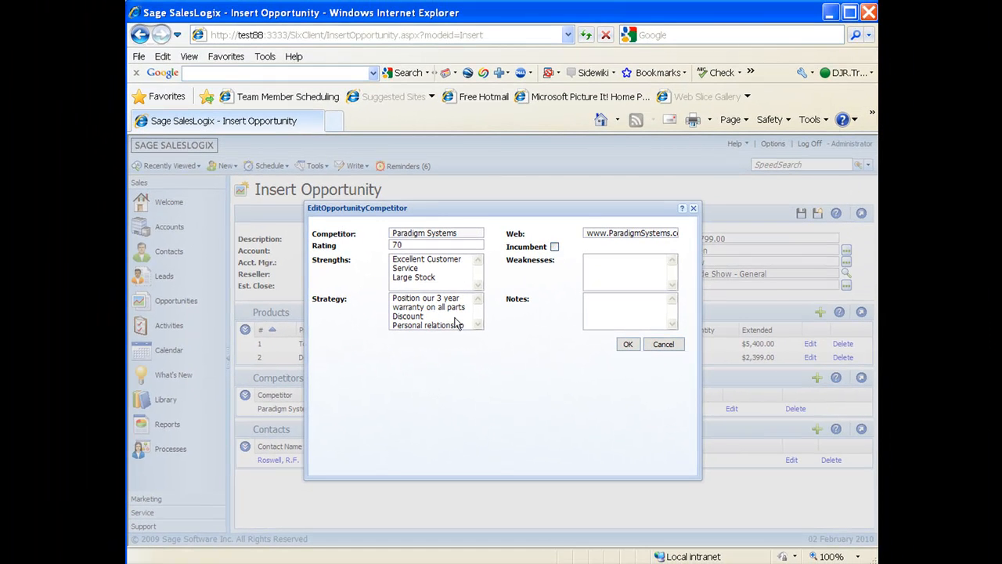
click(628, 344)
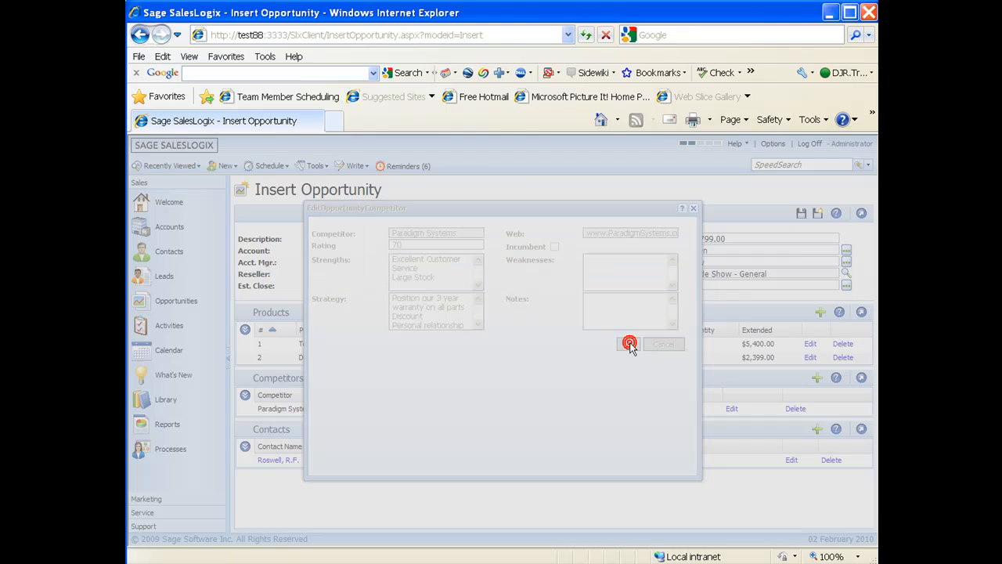
click(630, 345)
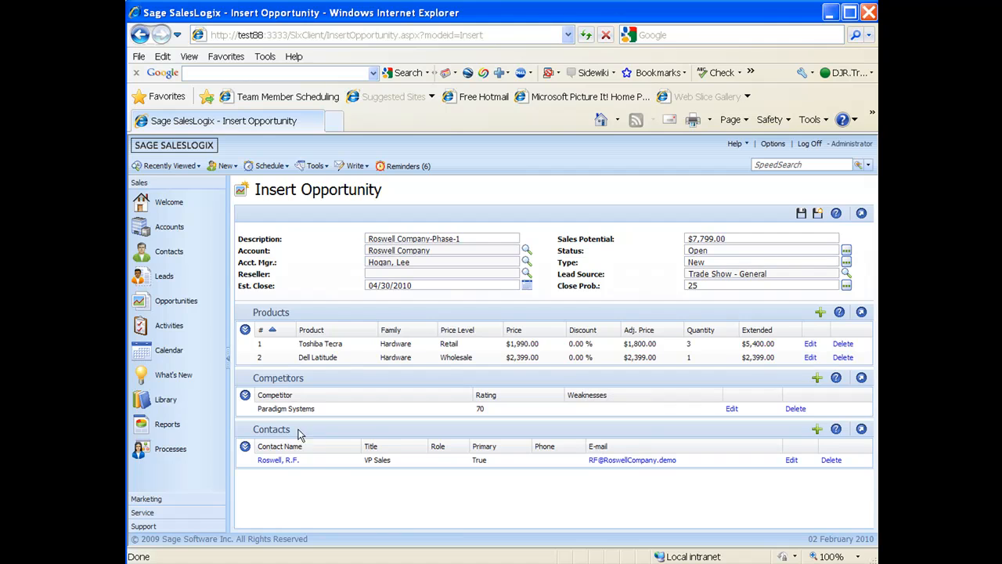
mouse_move(272, 429)
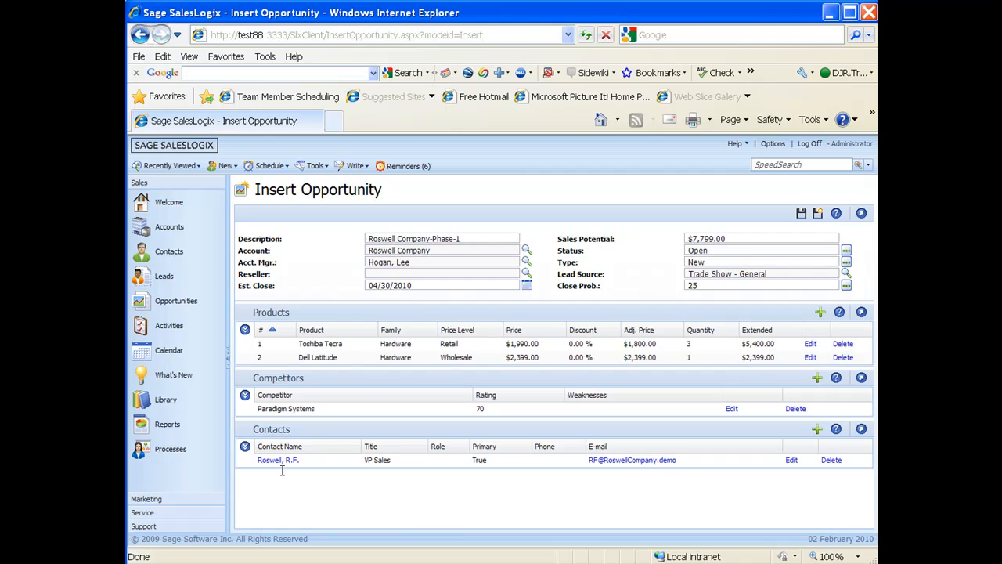
mouse_move(761, 474)
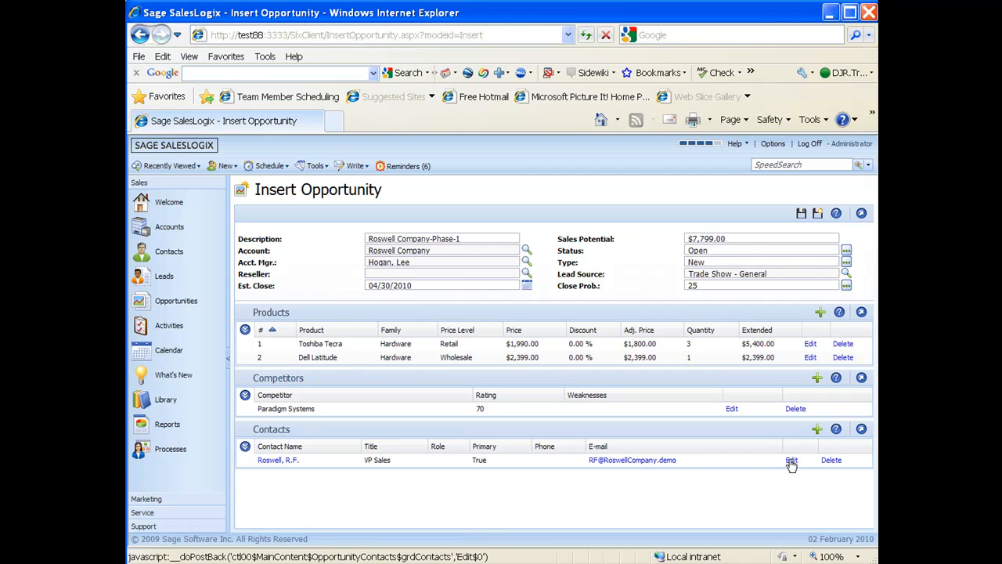
click(791, 461)
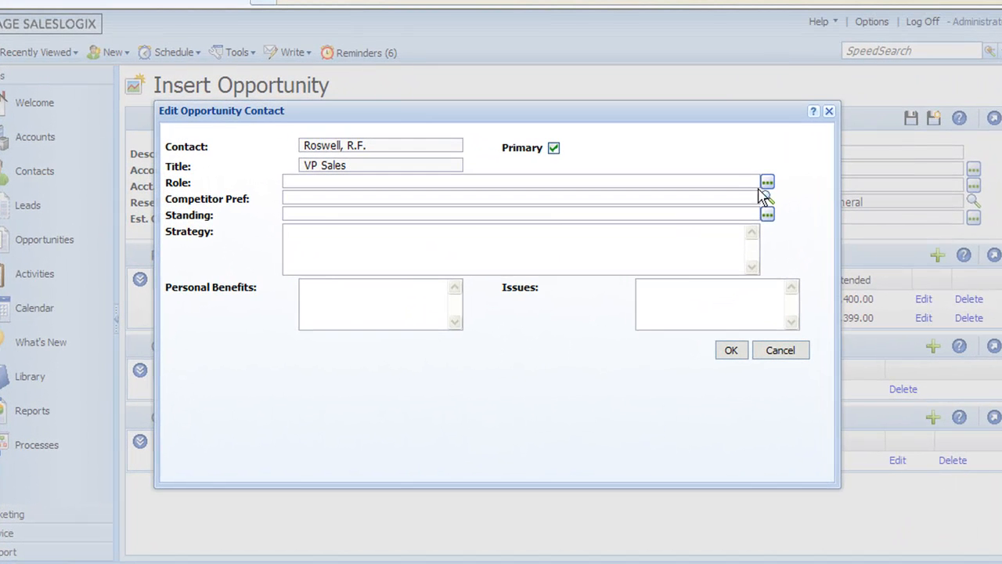
click(768, 182)
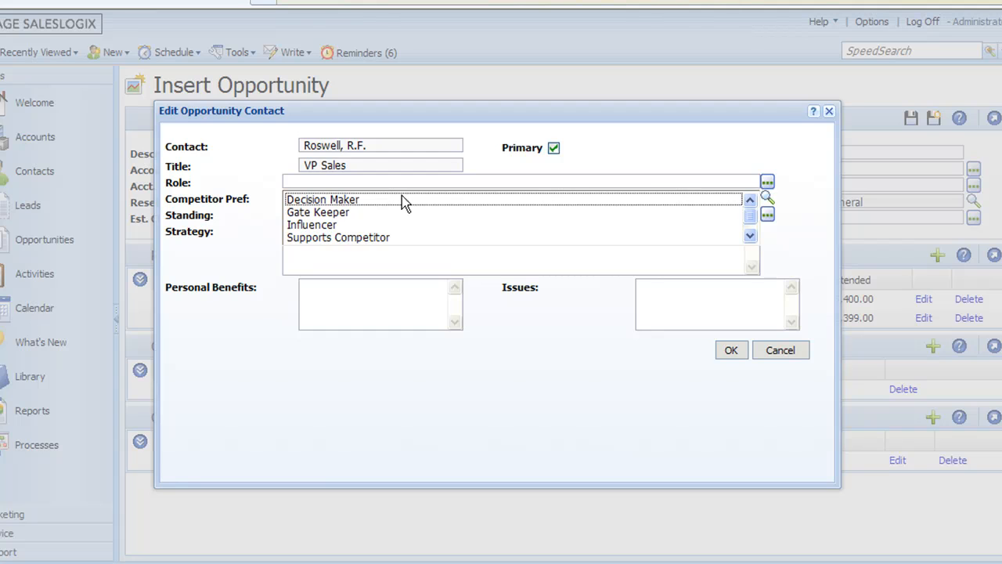
click(322, 199)
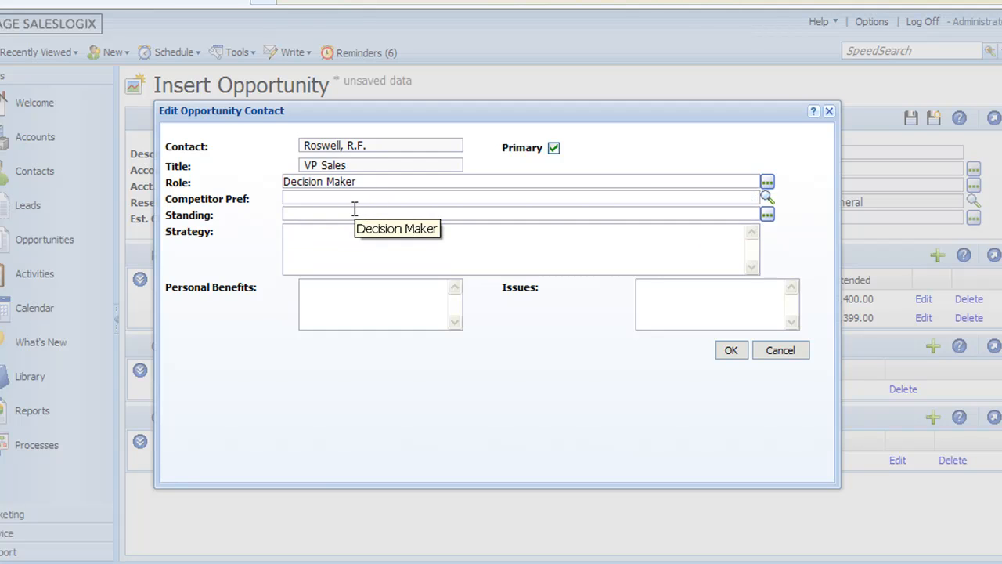
mouse_move(768, 198)
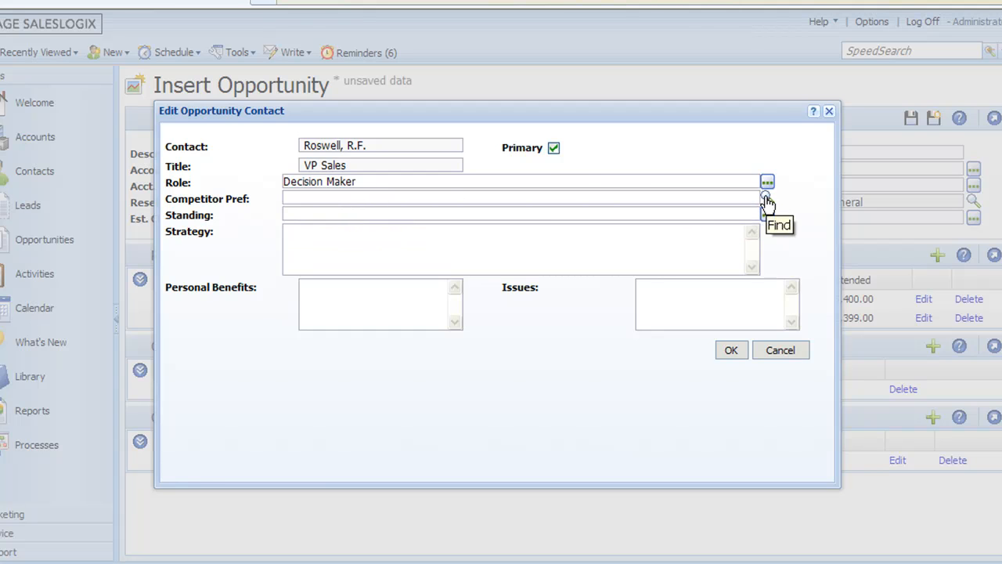
mouse_move(692, 285)
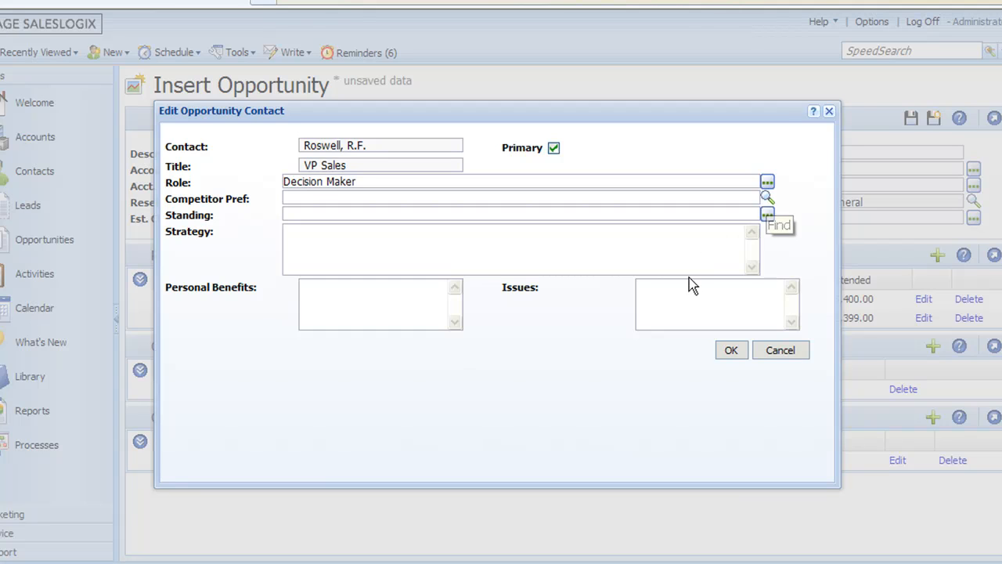
mouse_move(612, 263)
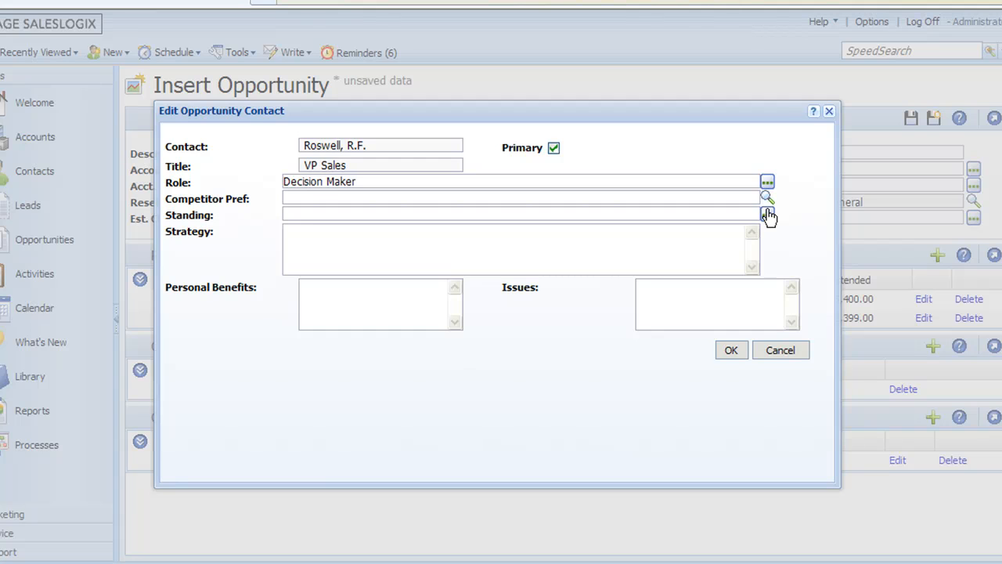
click(767, 214)
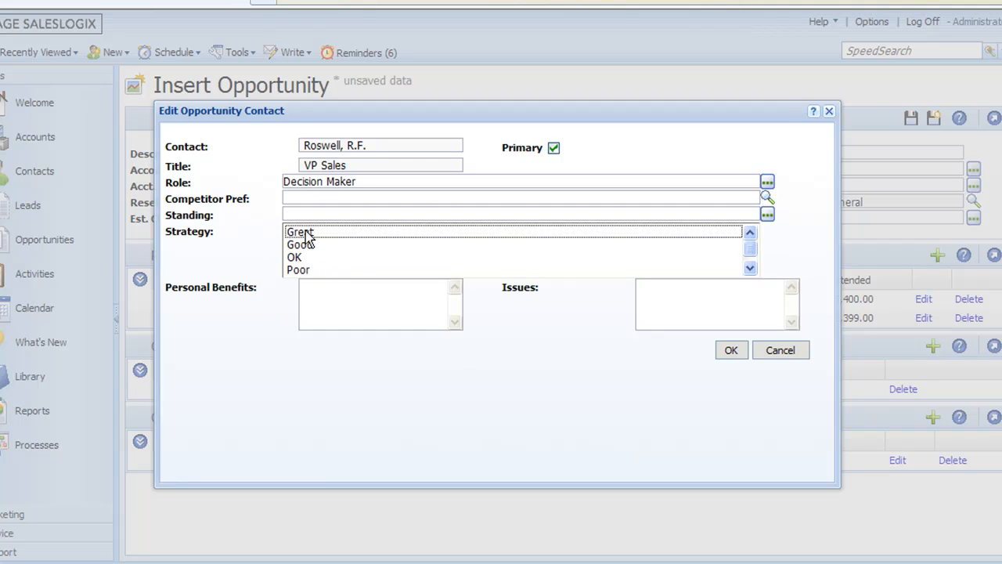
click(301, 232)
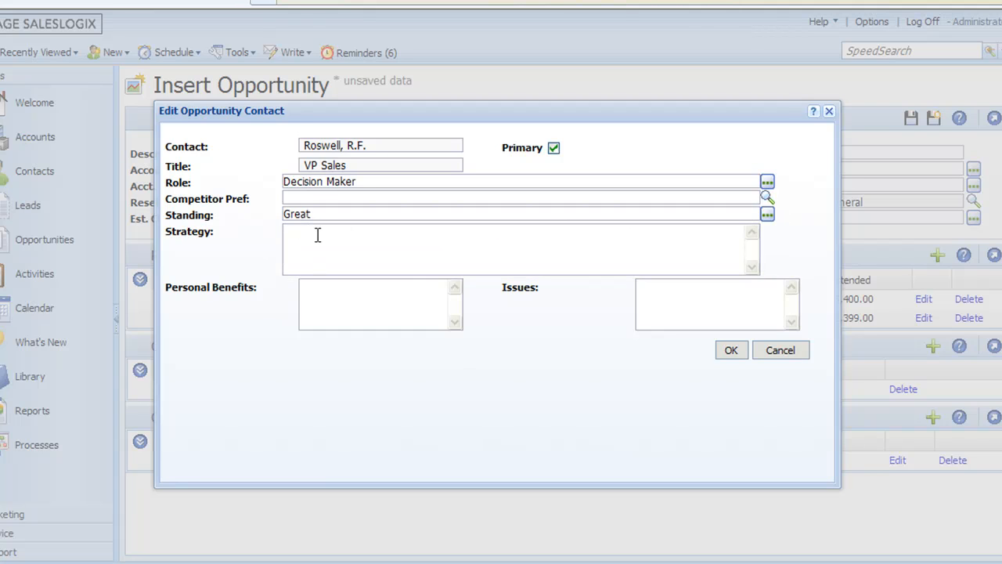
click(316, 235)
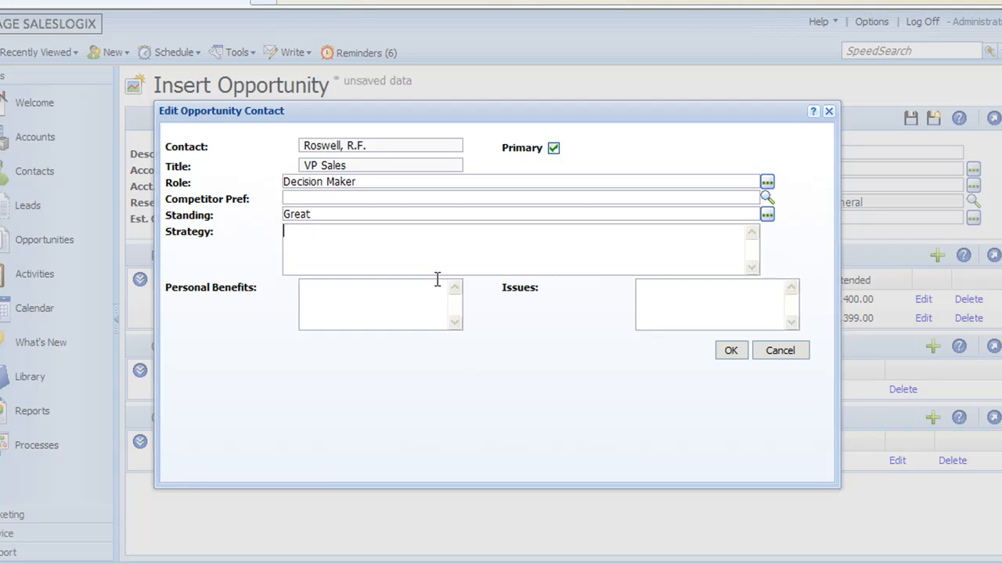
mouse_move(385, 321)
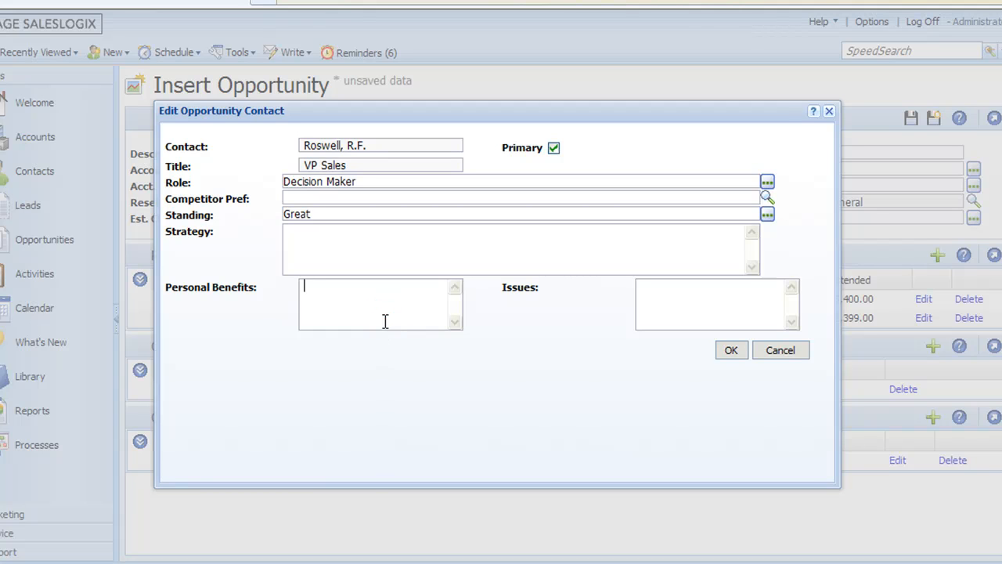
mouse_move(551, 357)
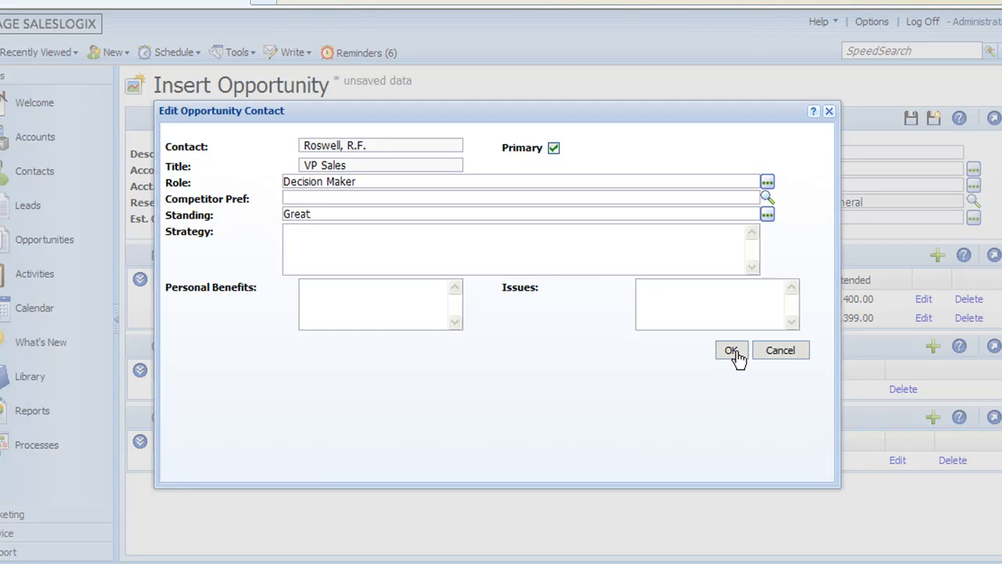
click(731, 351)
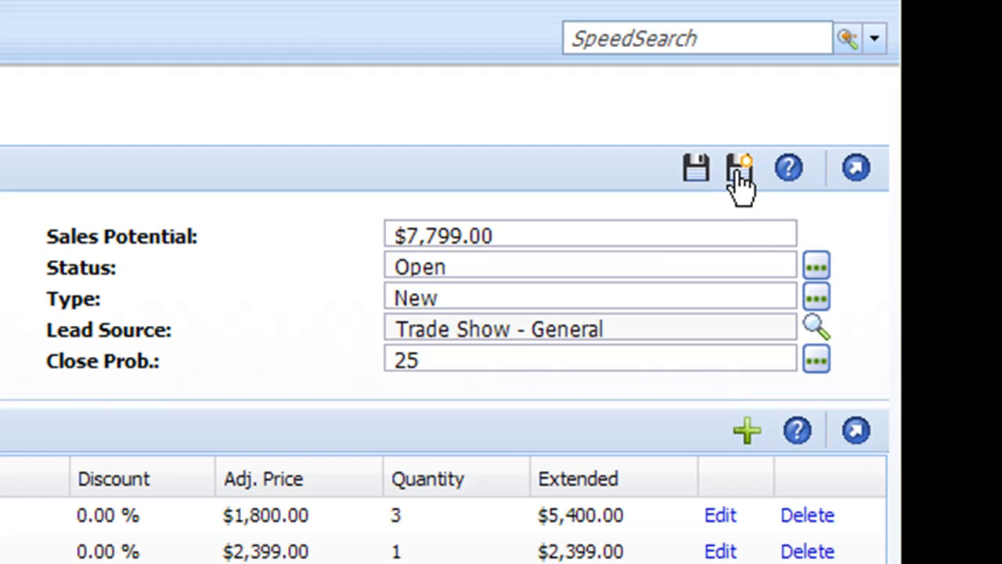
mouse_move(739, 167)
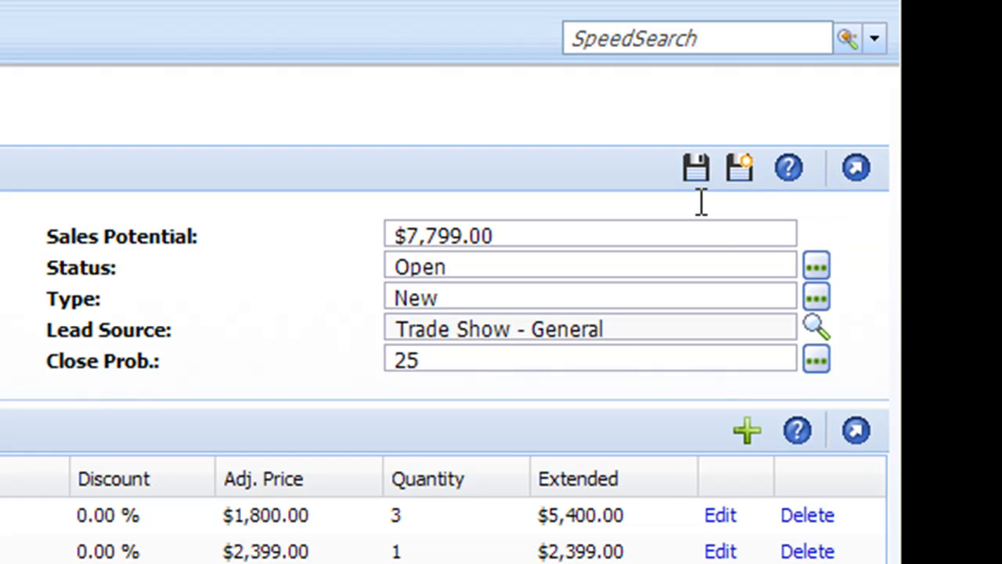
mouse_move(695, 169)
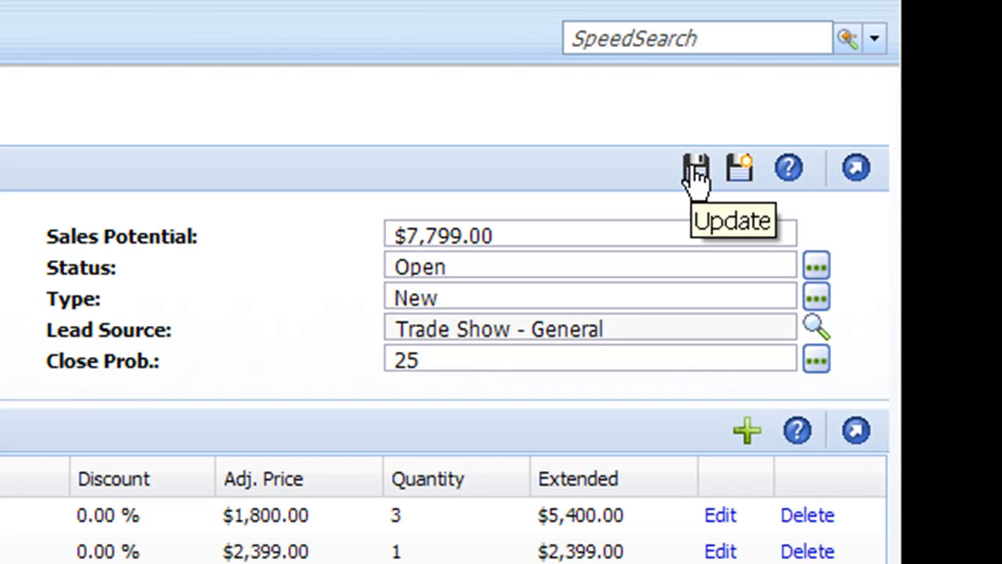
mouse_move(485, 317)
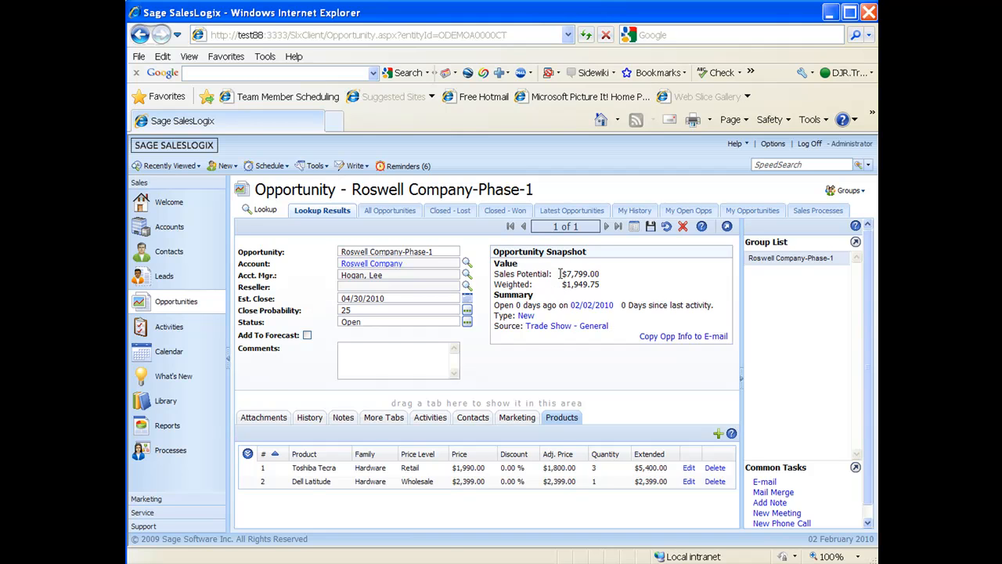
drag(561, 273, 599, 285)
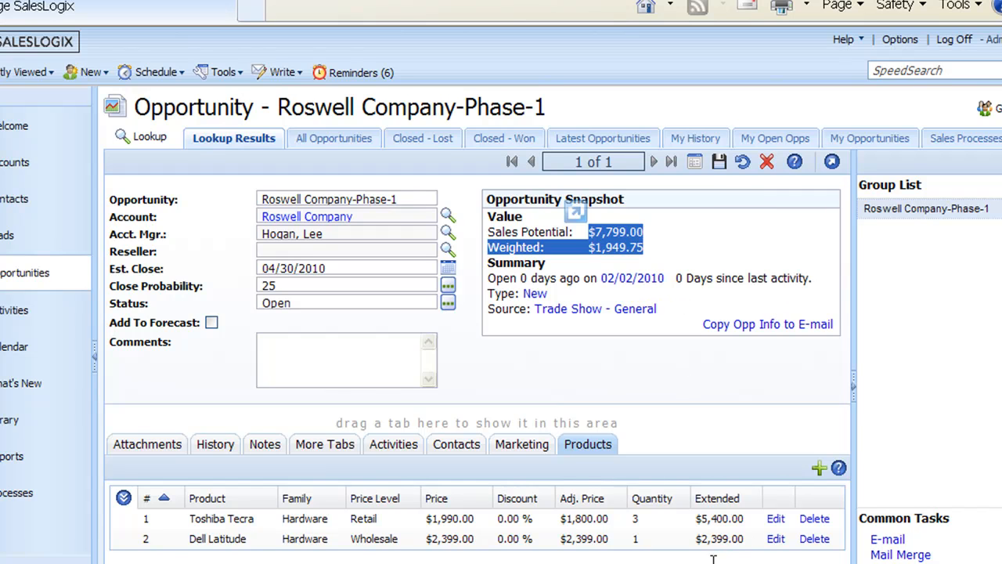
mouse_move(703, 555)
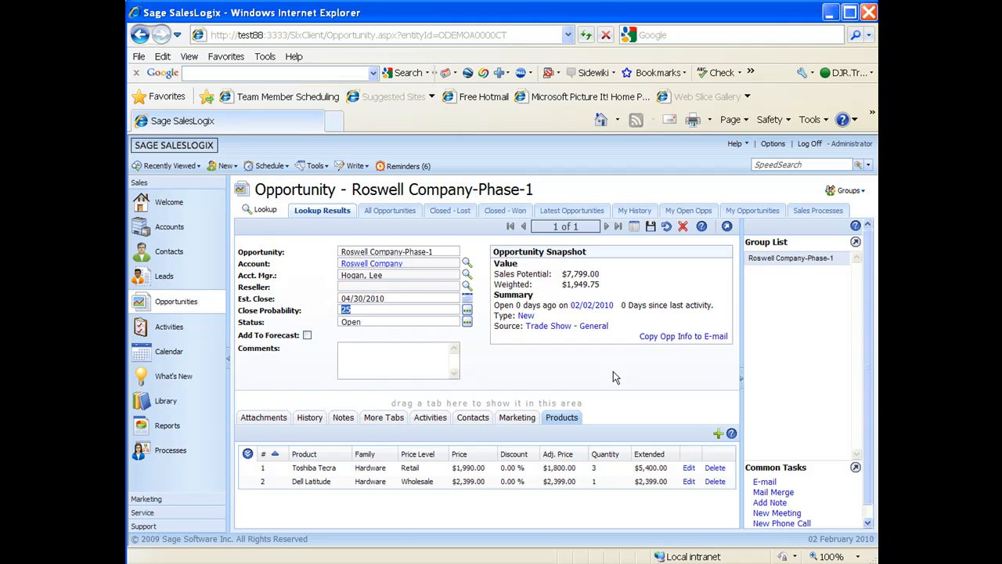
mouse_move(614, 382)
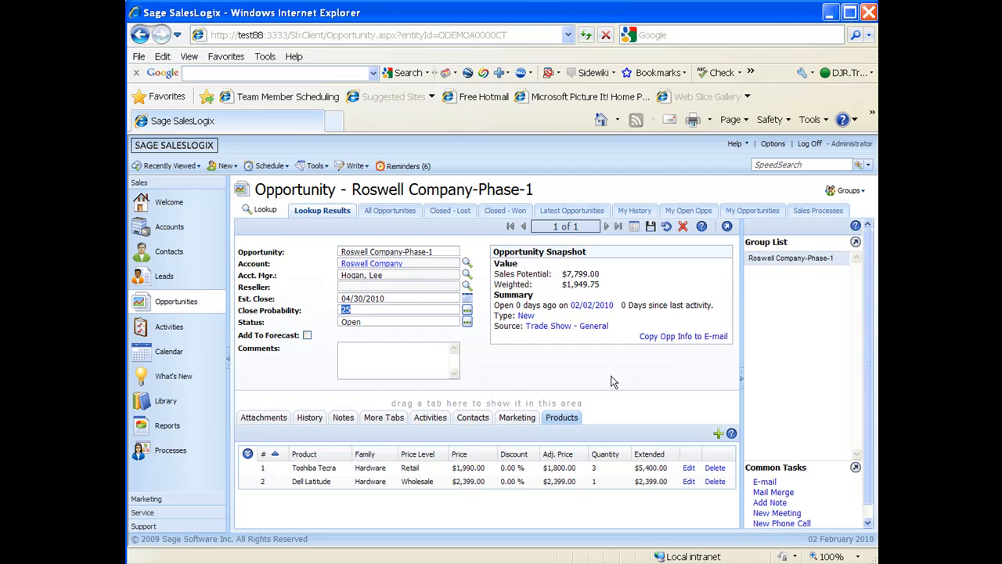
mouse_move(627, 372)
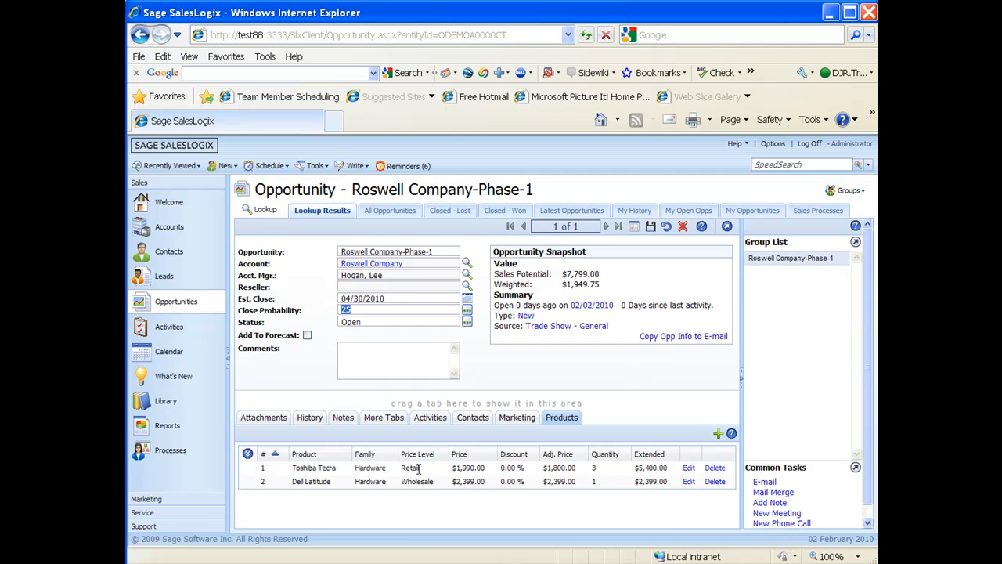
mouse_move(561, 417)
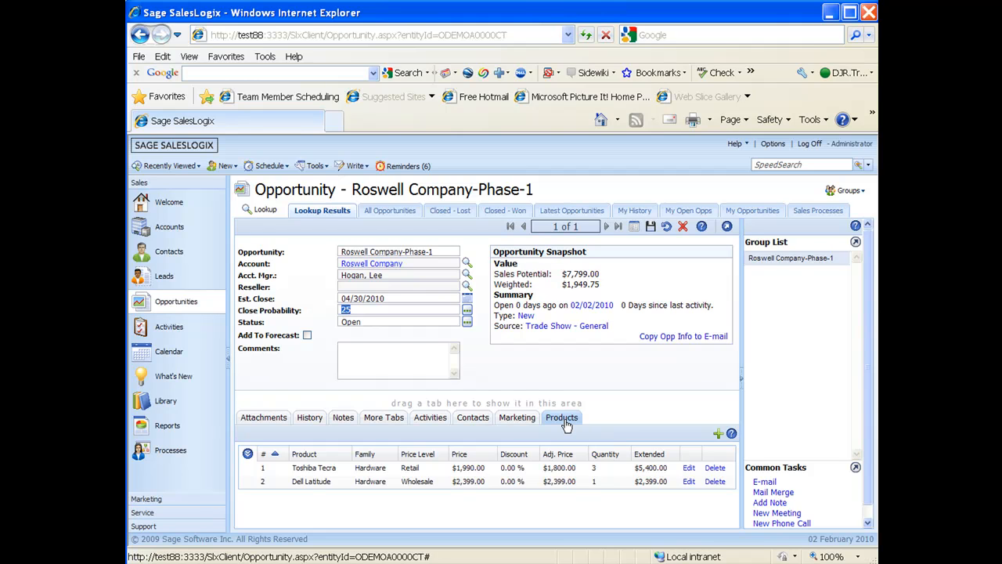
click(561, 417)
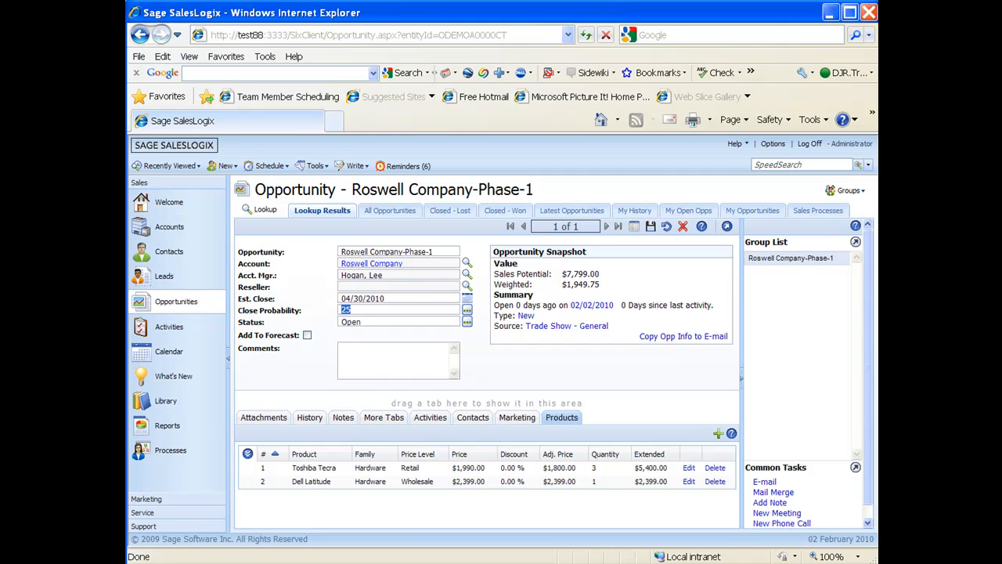